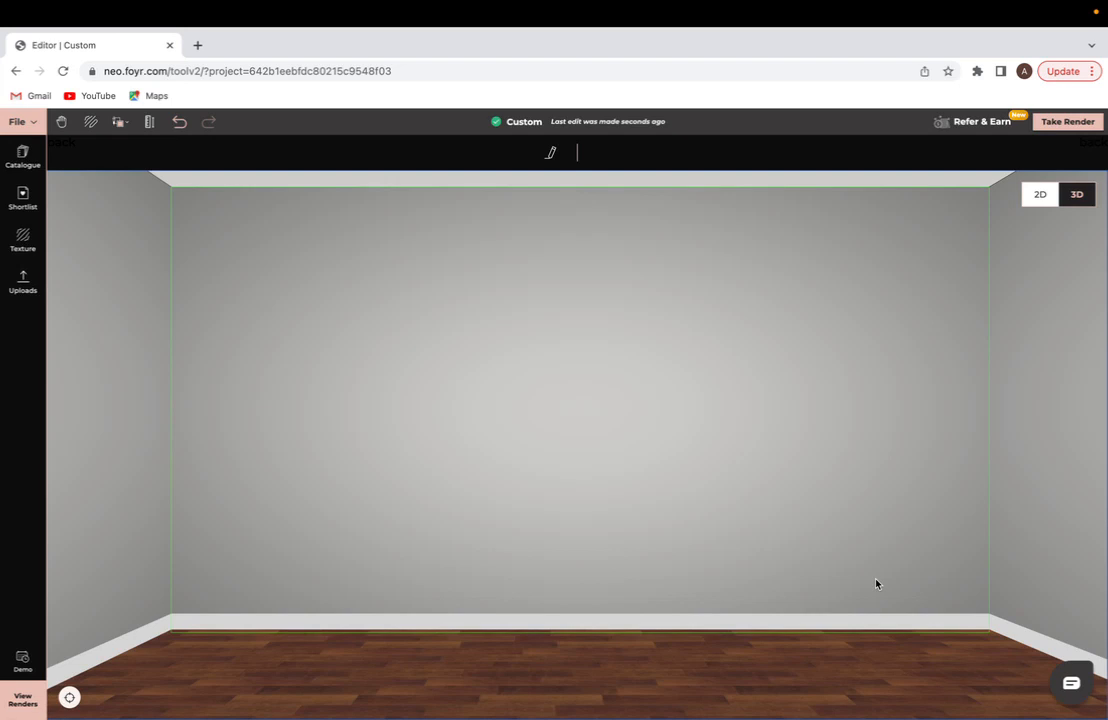
pyautogui.moveTo(230, 435)
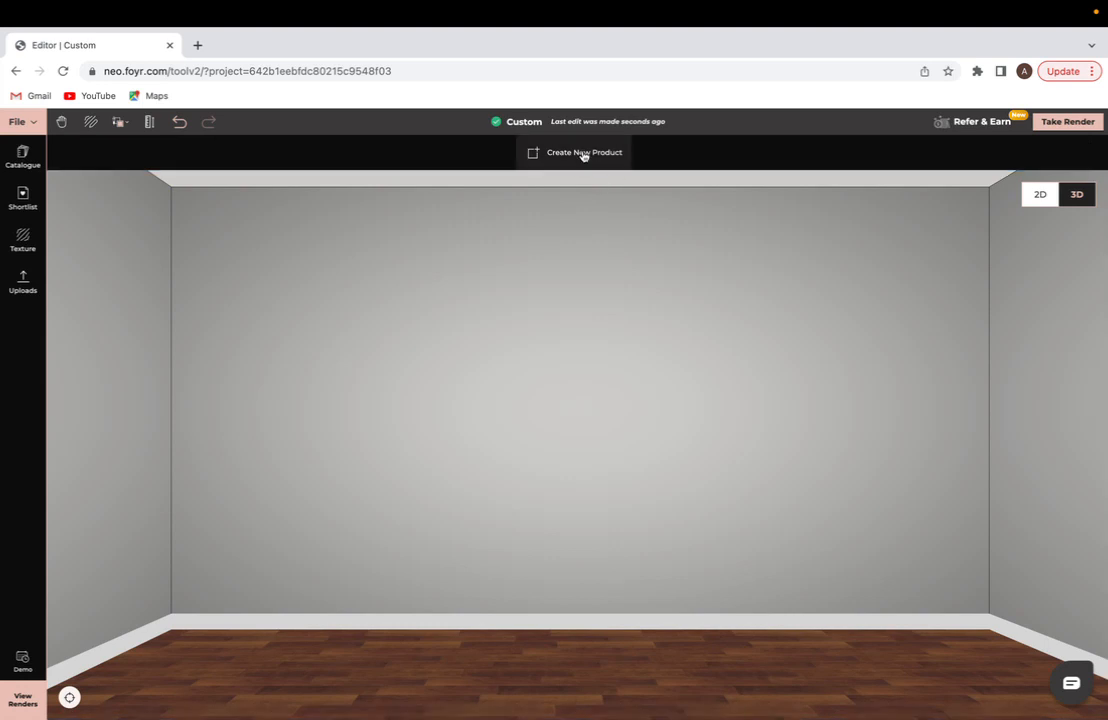
# Step: Enter Create New Product mode so the rectangle drawing tool is ready on the room
pyautogui.click(584, 152)
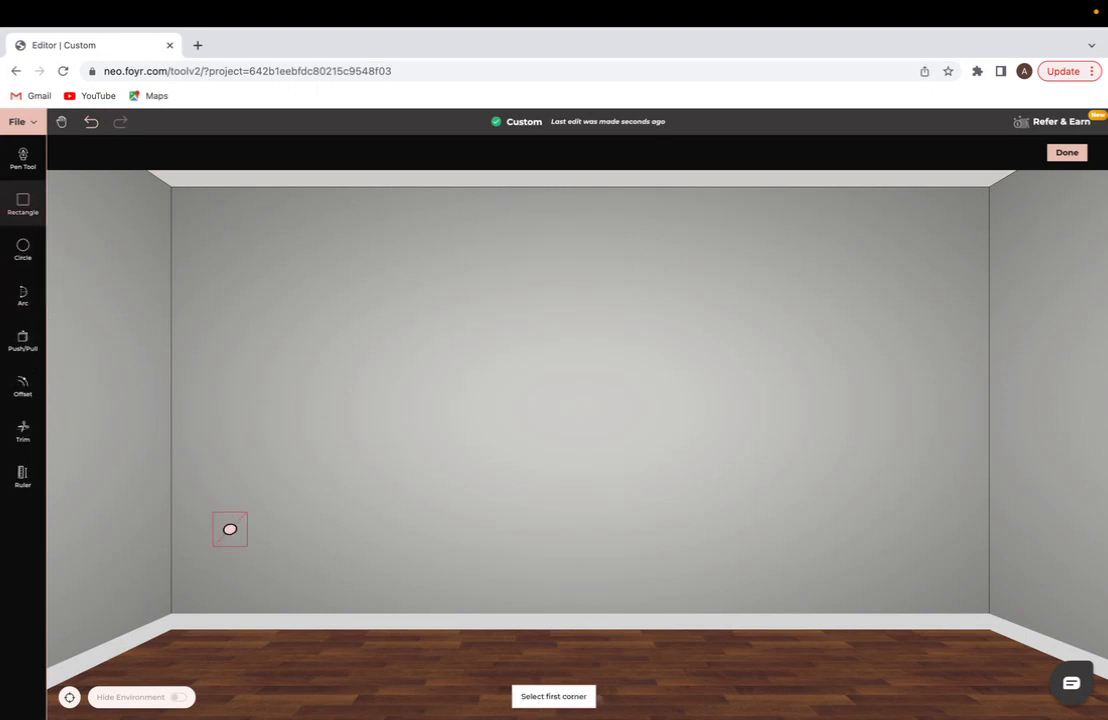
pyautogui.moveTo(171, 625)
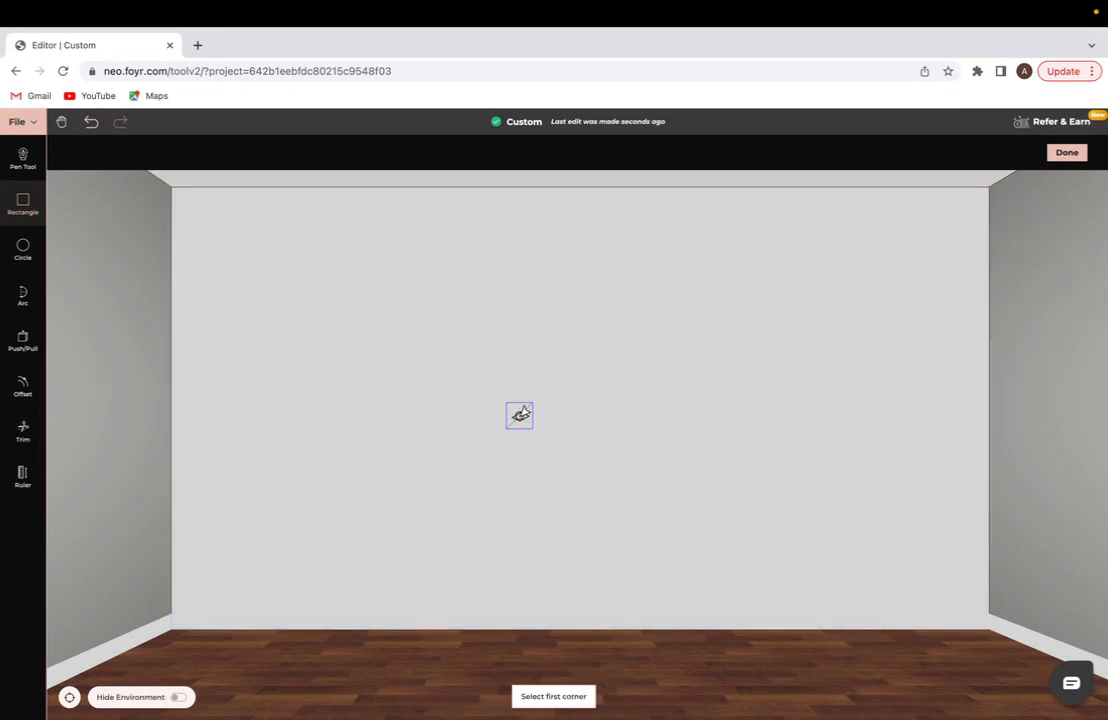
# Step: Zoom in on the back wall to make it the drawing surface
pyautogui.click(22, 295)
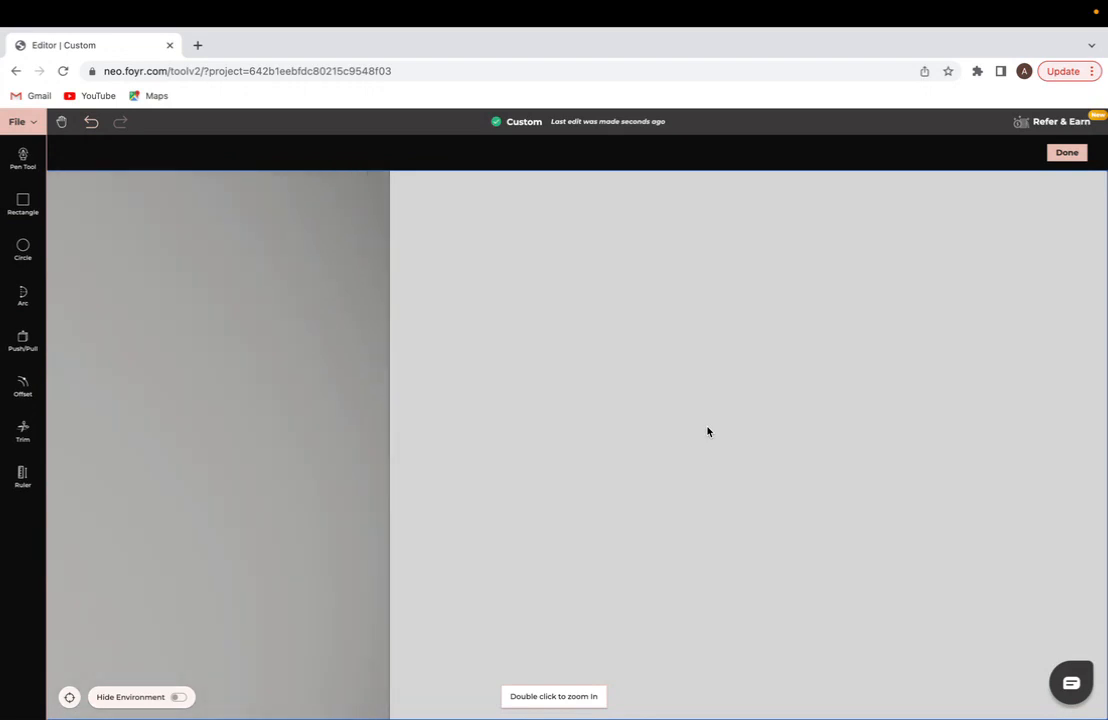
# Step: Draw a near-semicircular arch curve on the upper wall and a second arc below it with the Arc tool
pyautogui.click(22, 295)
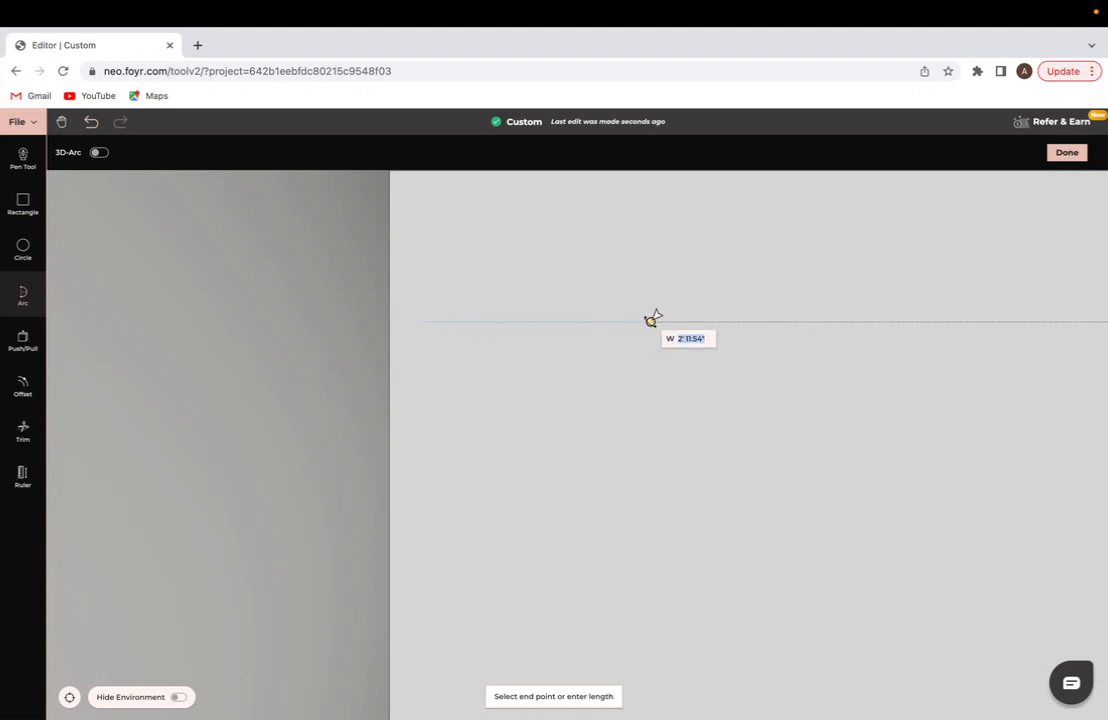
pyautogui.moveTo(777, 321)
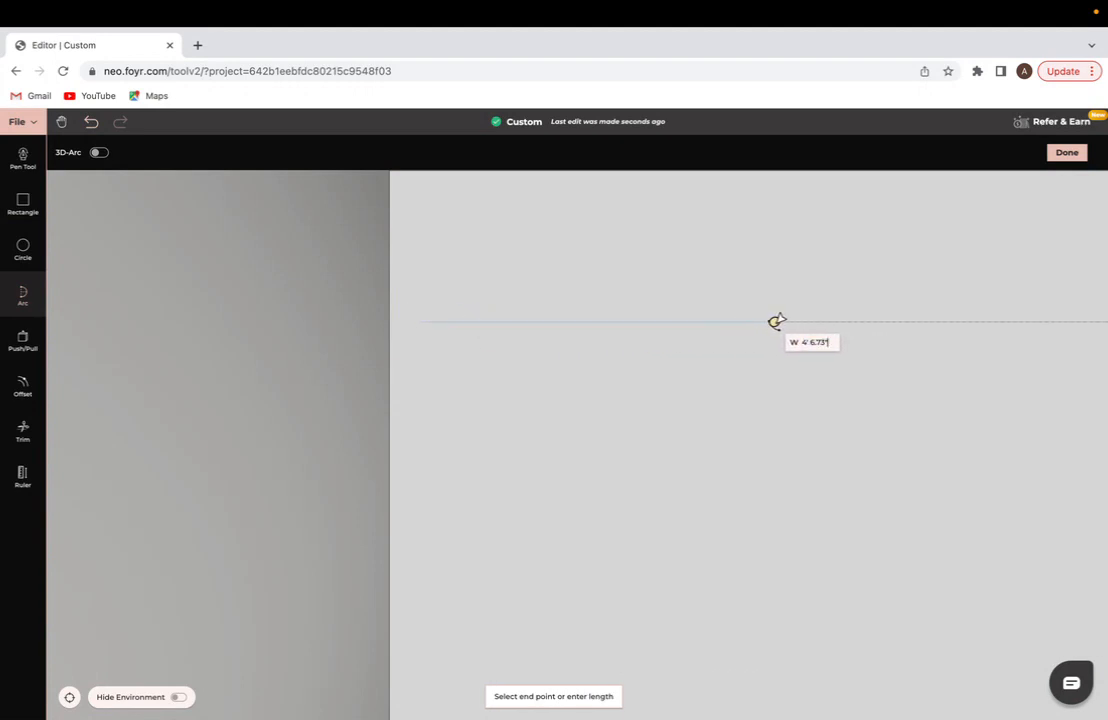
pyautogui.click(778, 321)
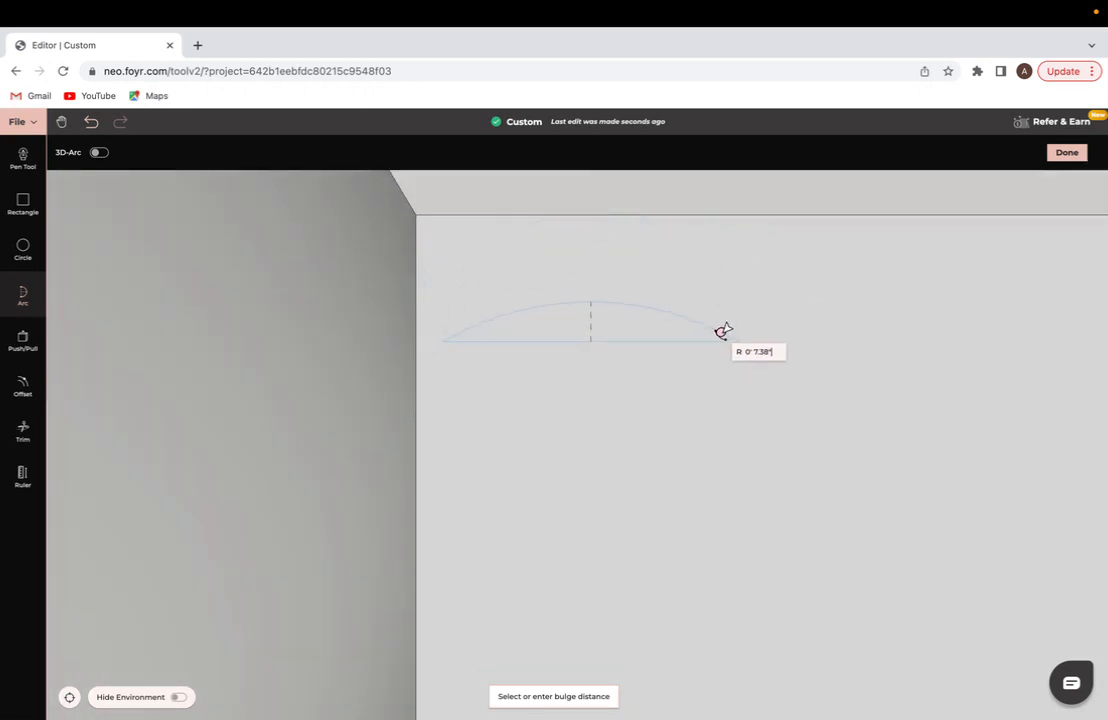
pyautogui.click(723, 332)
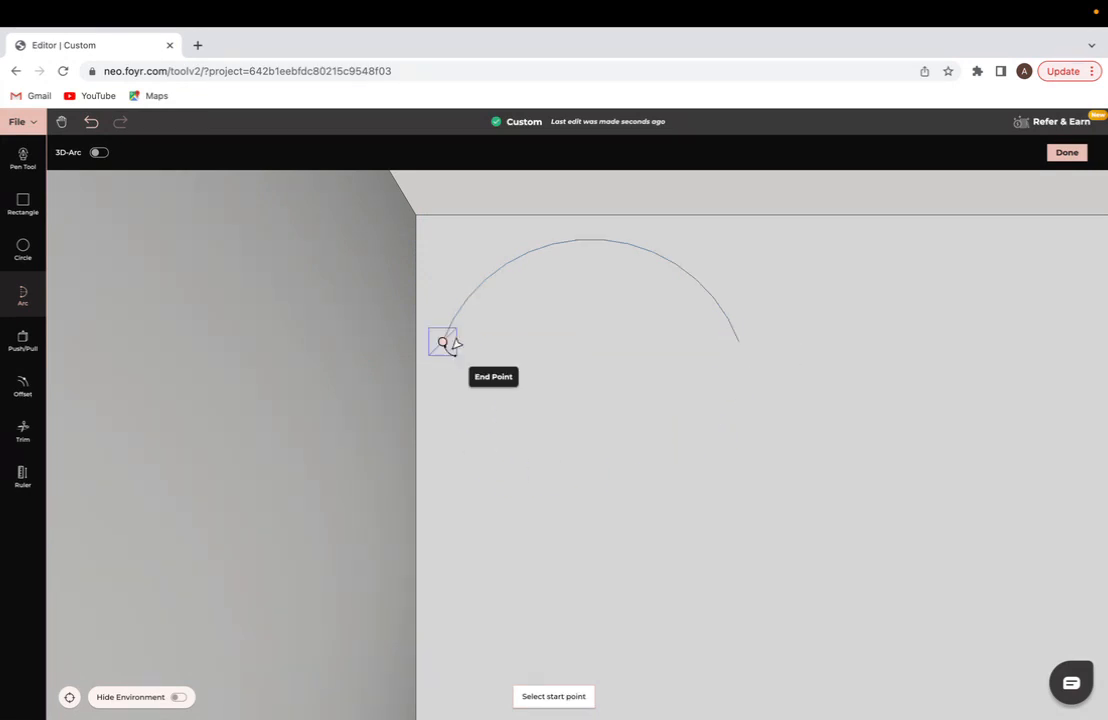
pyautogui.moveTo(444, 501)
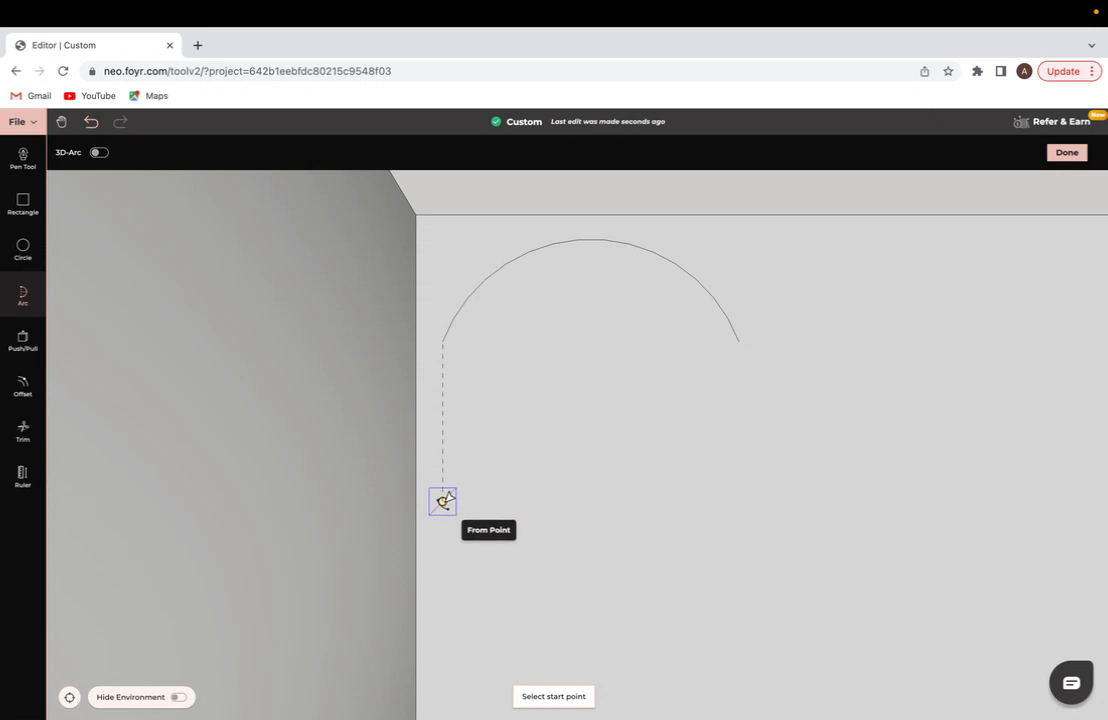
pyautogui.click(443, 501)
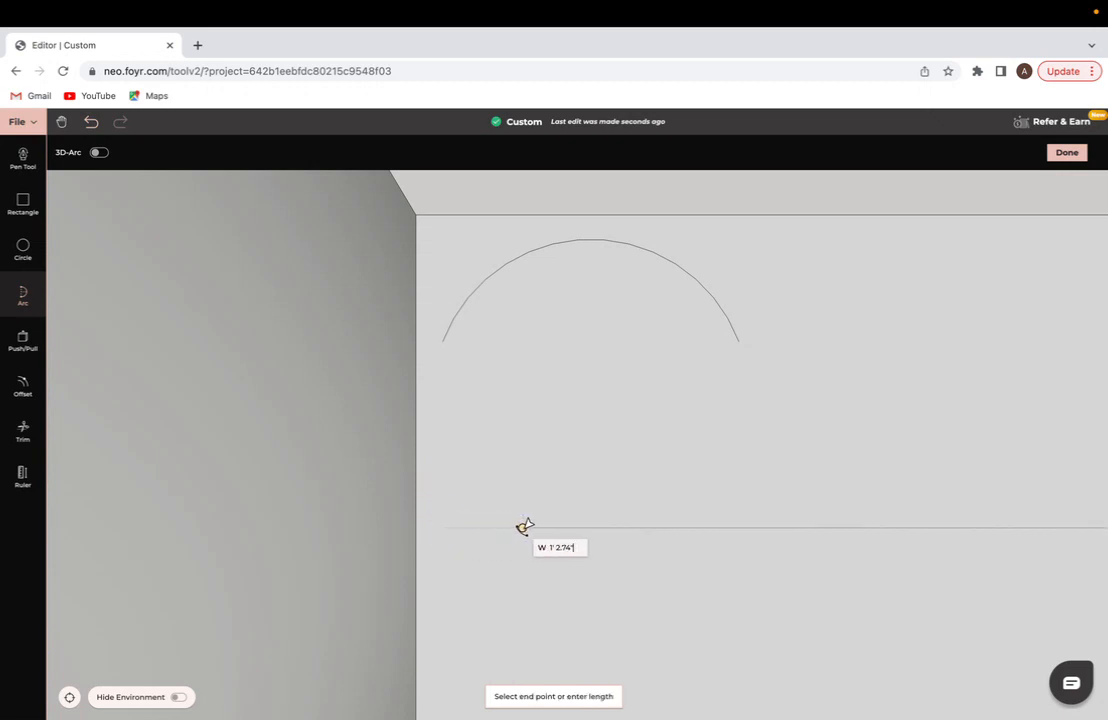
pyautogui.moveTo(740, 340)
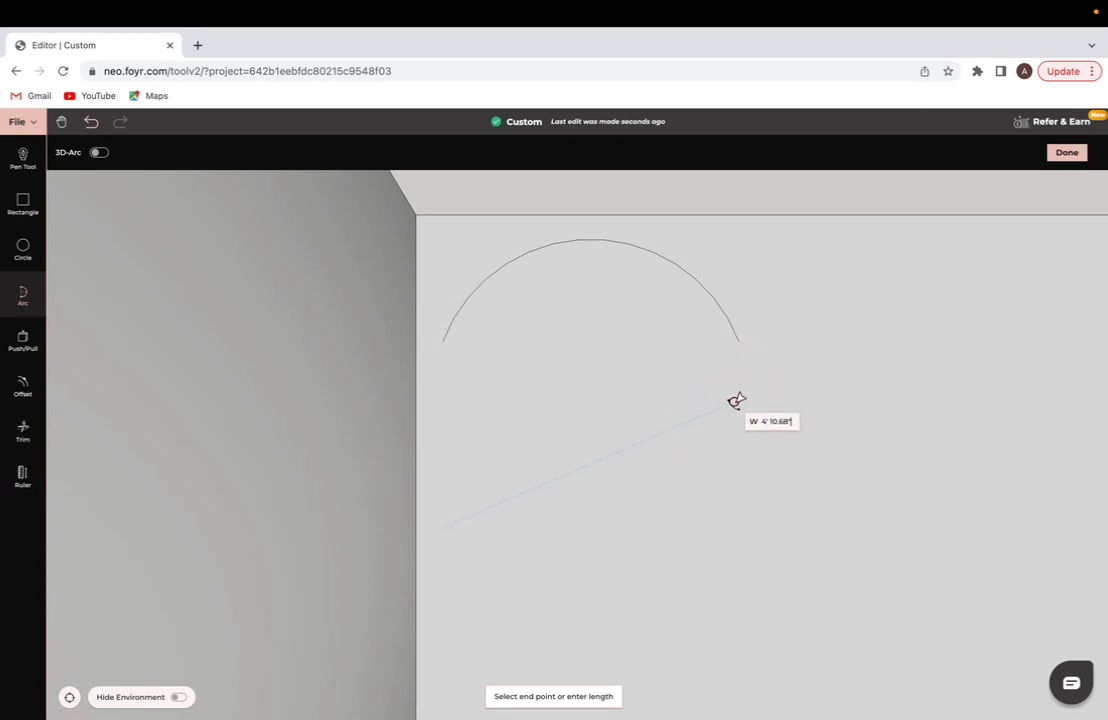
pyautogui.moveTo(740, 507)
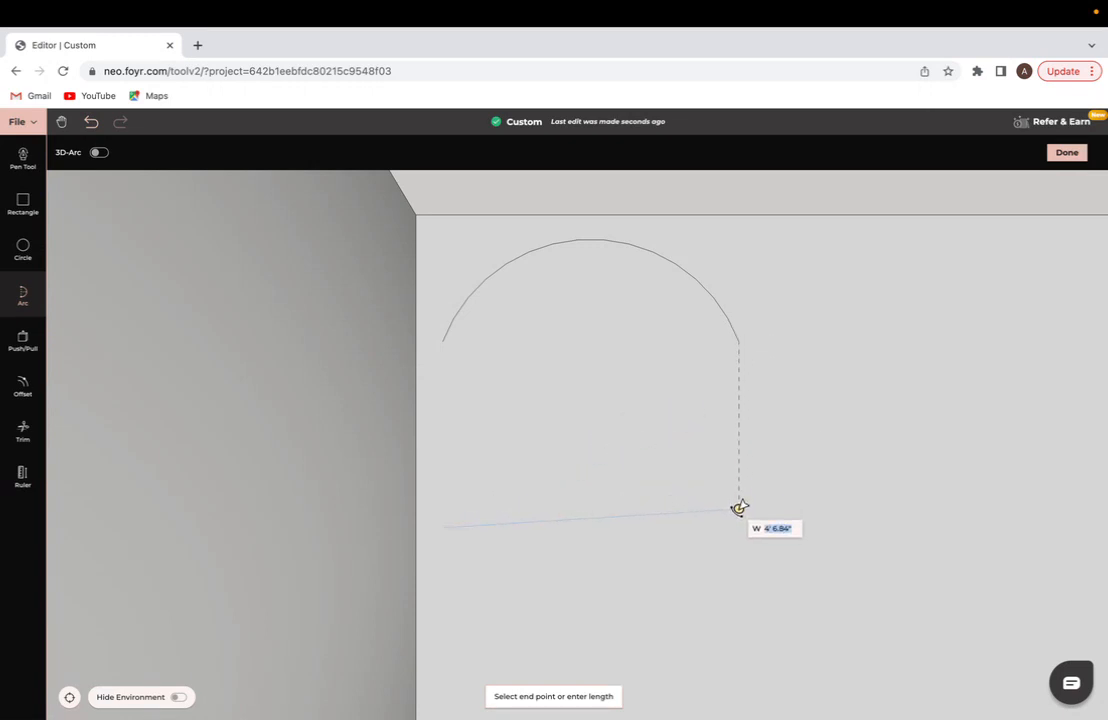
pyautogui.click(740, 508)
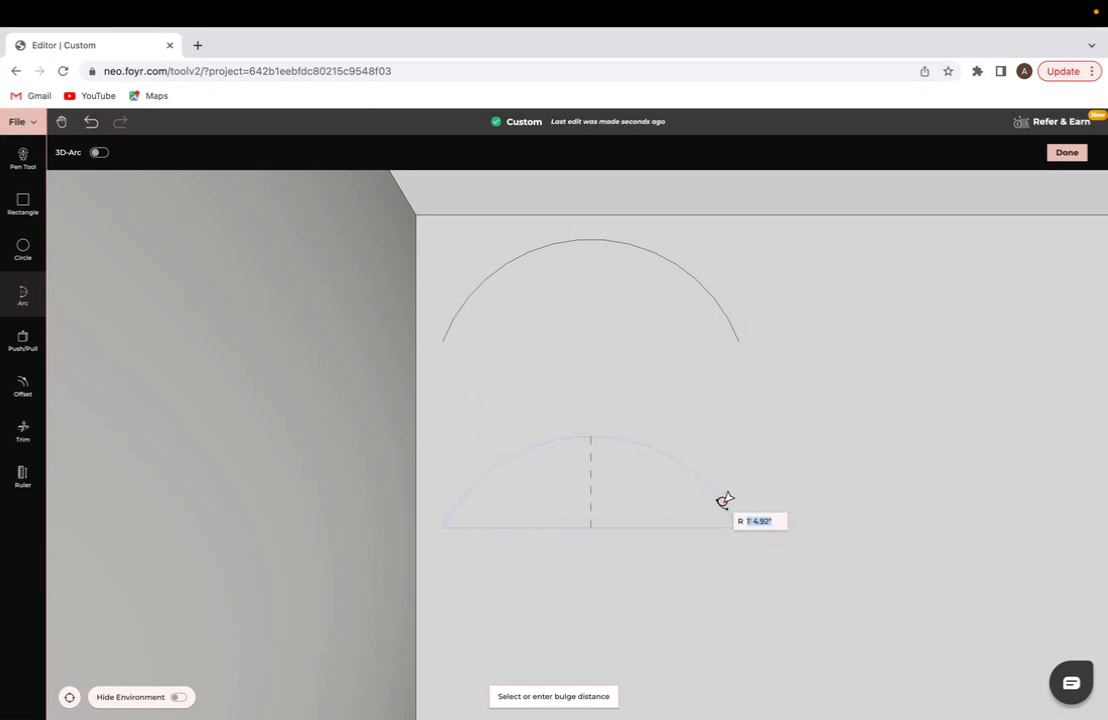
pyautogui.click(726, 500)
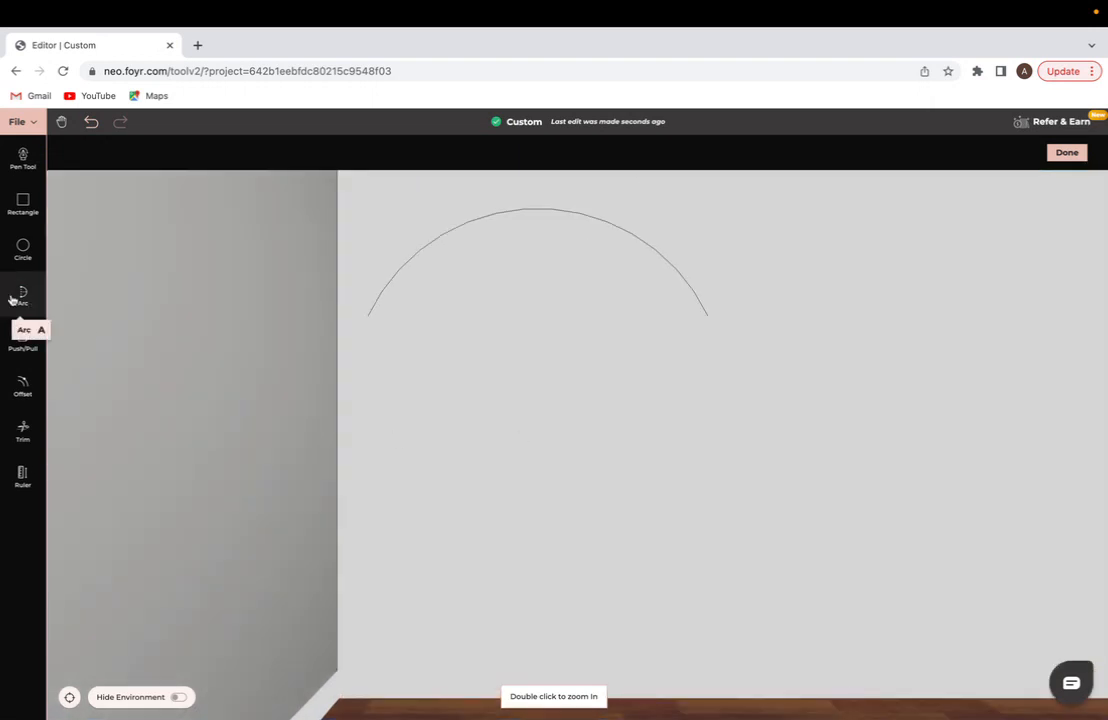
# Step: Draw a third, flatter arc below the existing arches spanning the same width
pyautogui.click(22, 295)
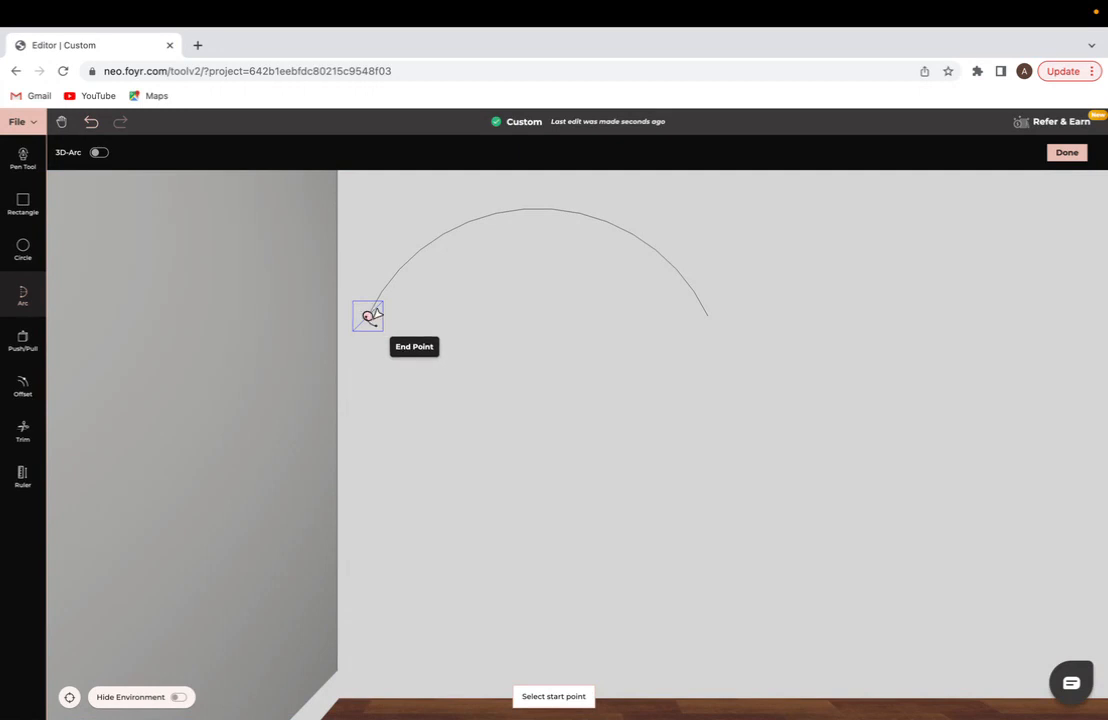
pyautogui.moveTo(372, 348)
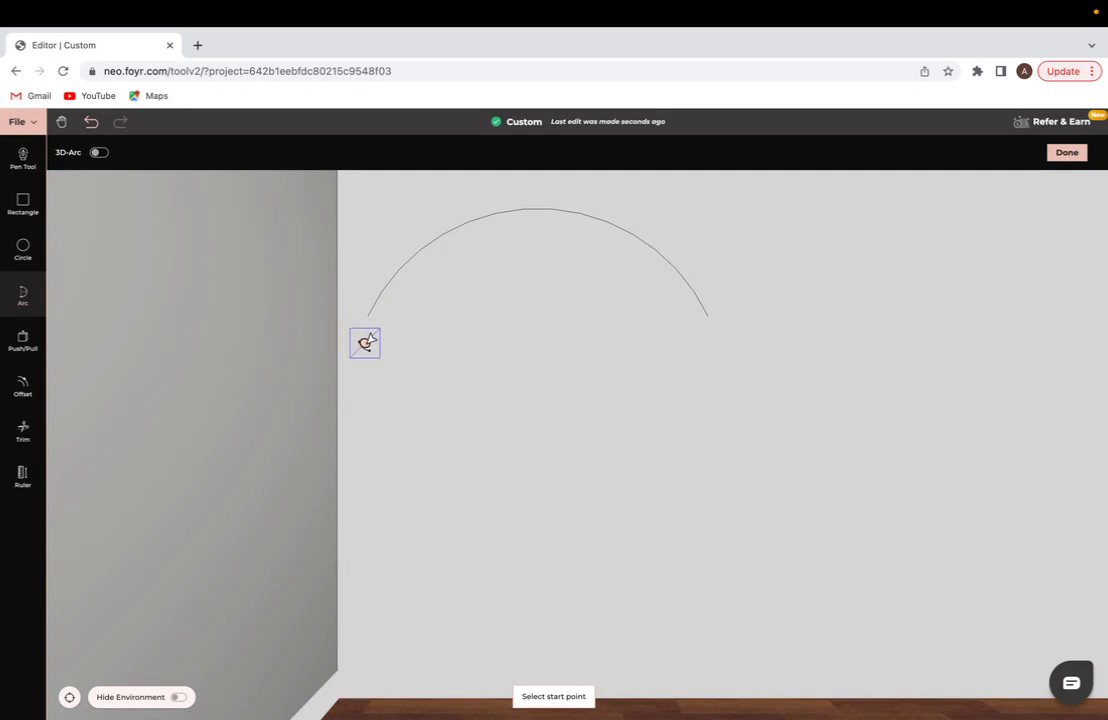
pyautogui.moveTo(367, 447)
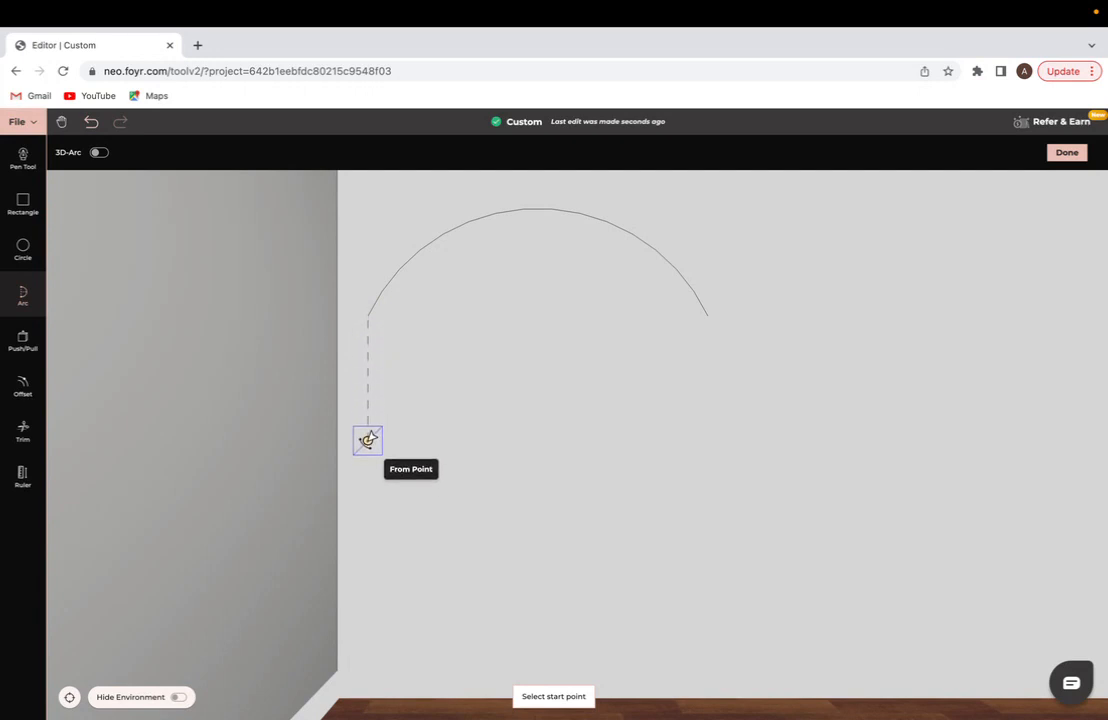
pyautogui.click(367, 440)
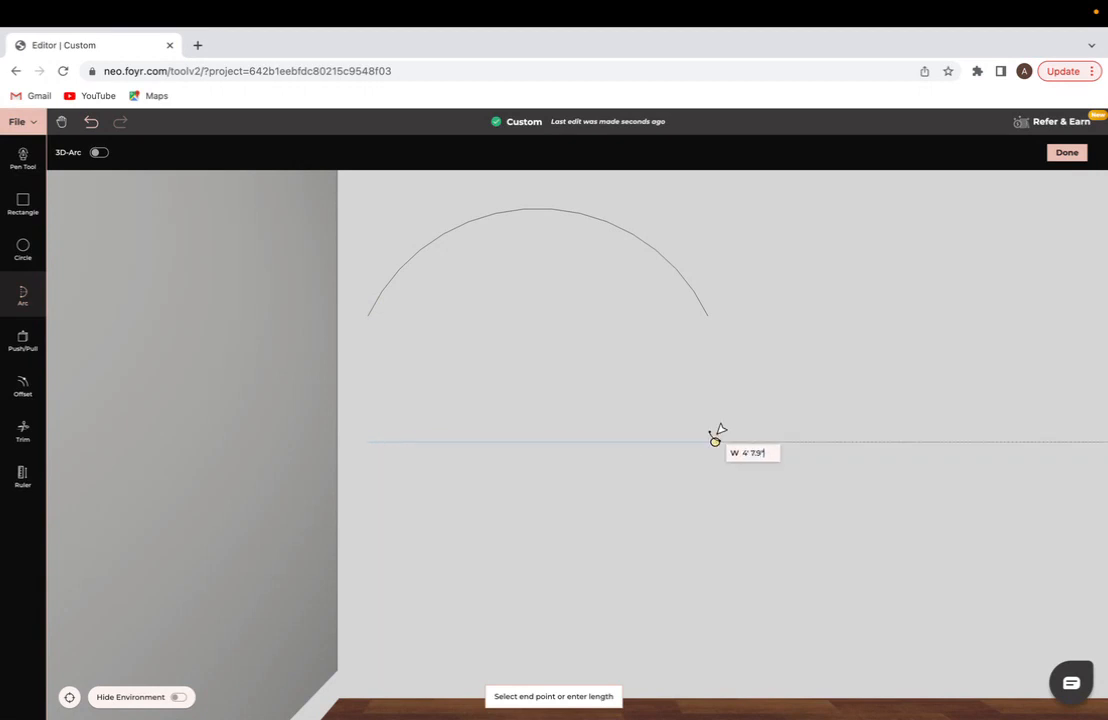
pyautogui.moveTo(708, 354)
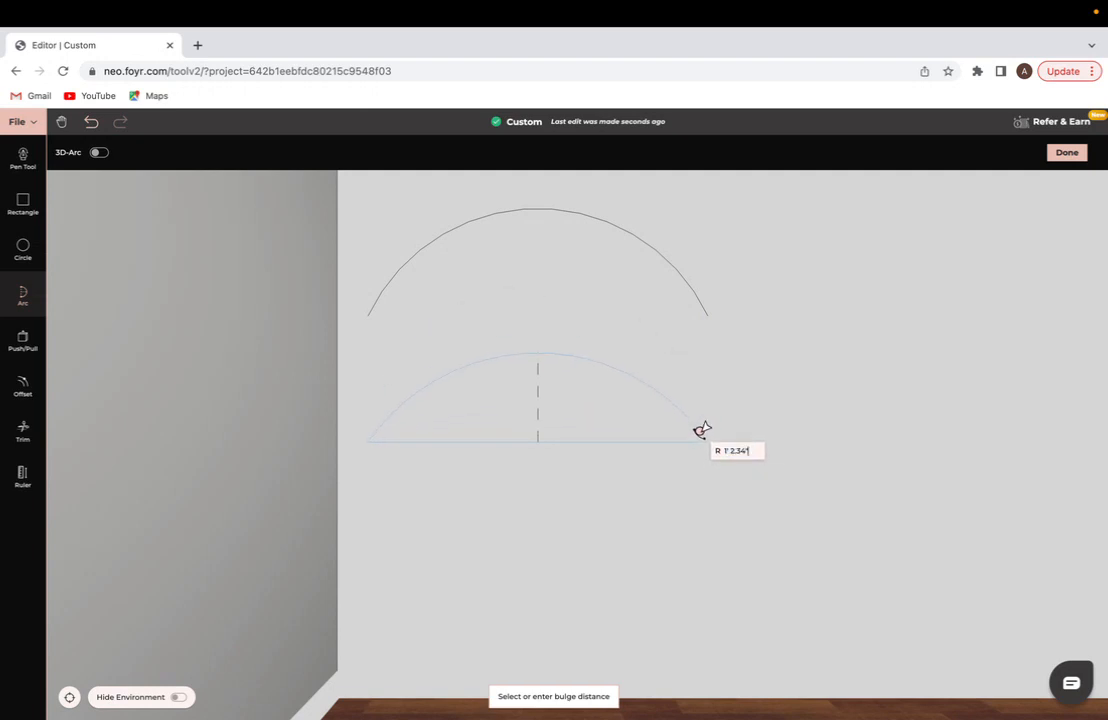
pyautogui.click(702, 430)
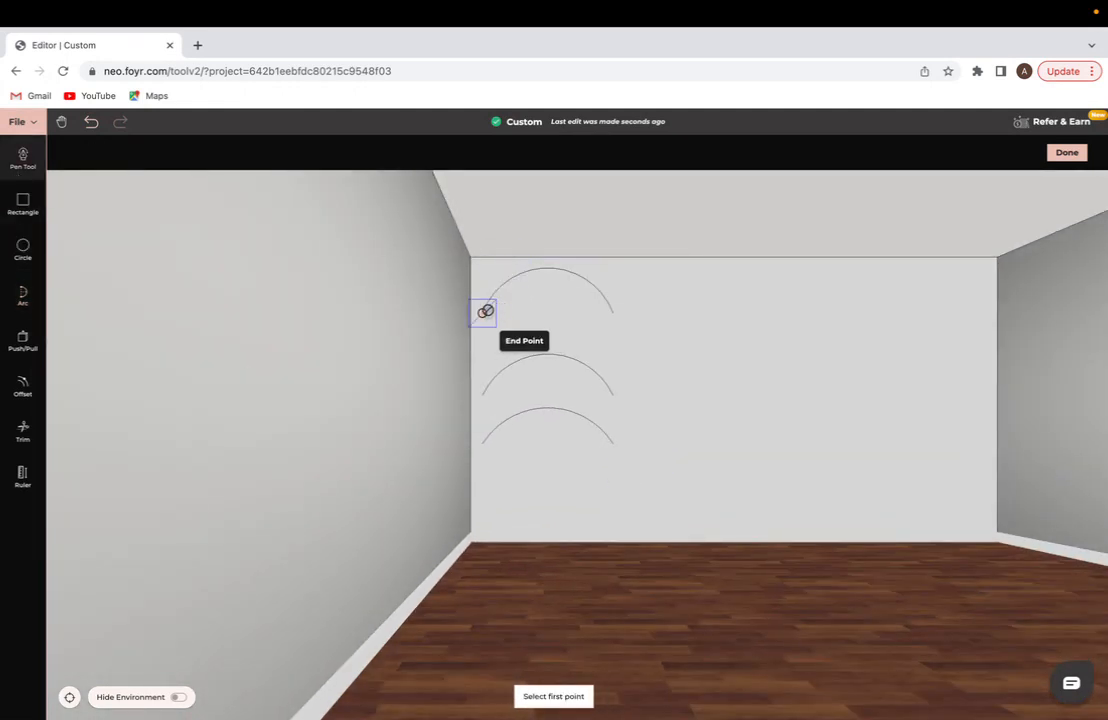
# Step: Start a vertical Pen Tool line from the top arch's left end down toward the floor
pyautogui.click(484, 311)
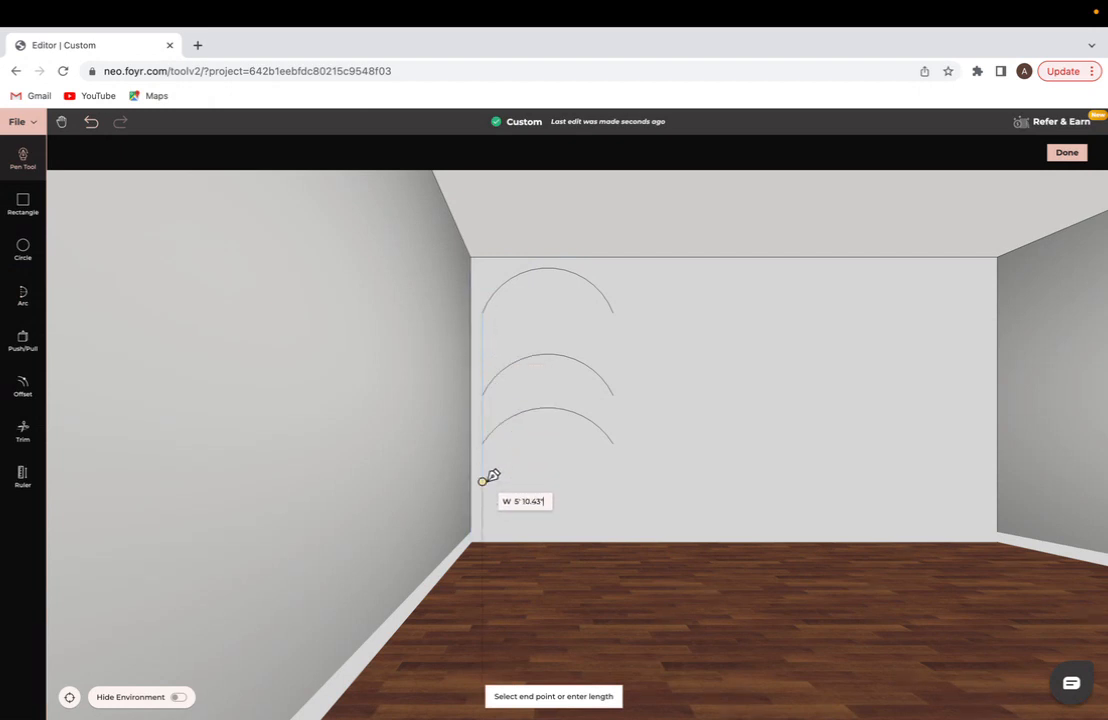
pyautogui.moveTo(496, 521)
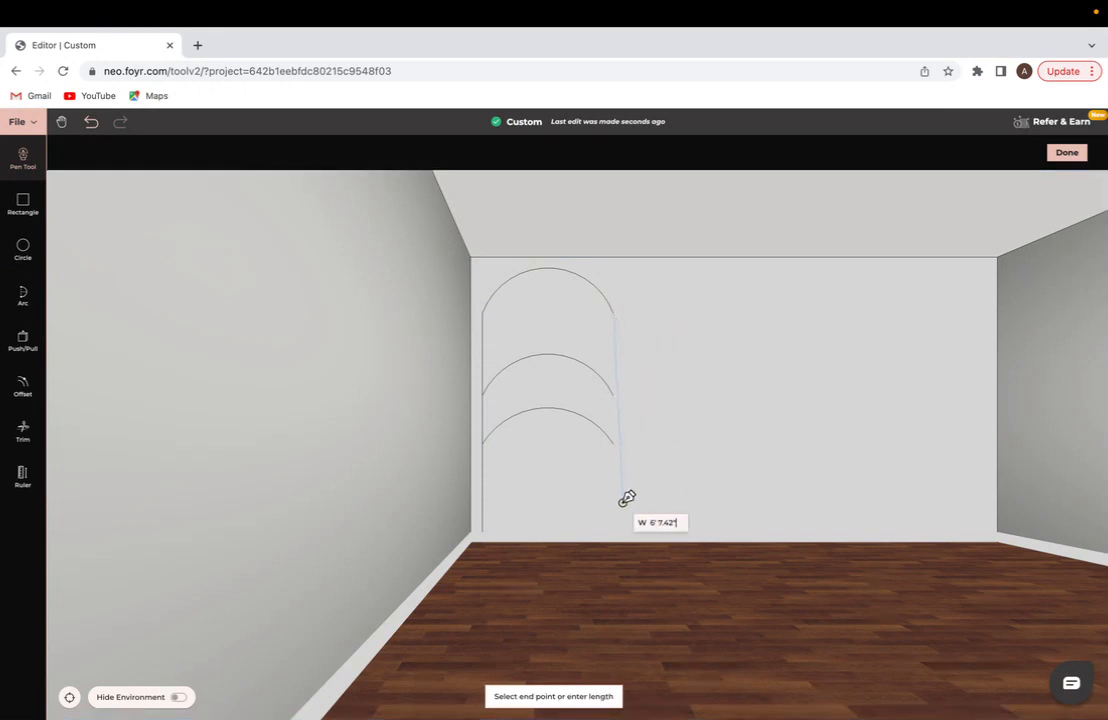
pyautogui.moveTo(617, 485)
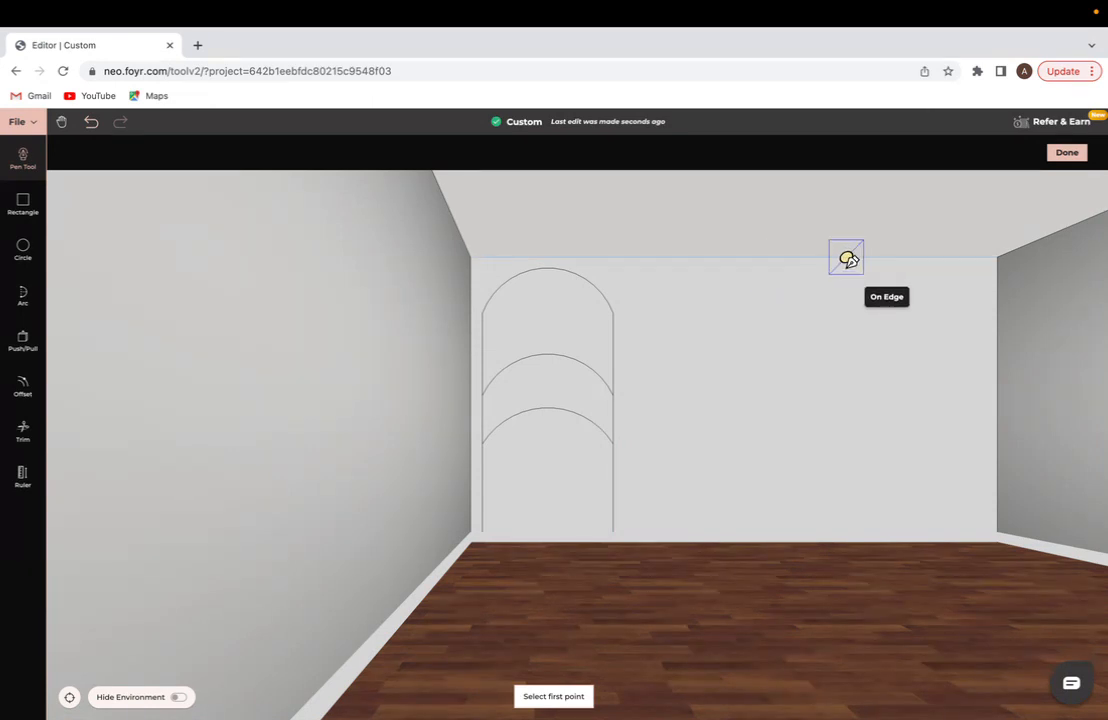
pyautogui.moveTo(810, 353)
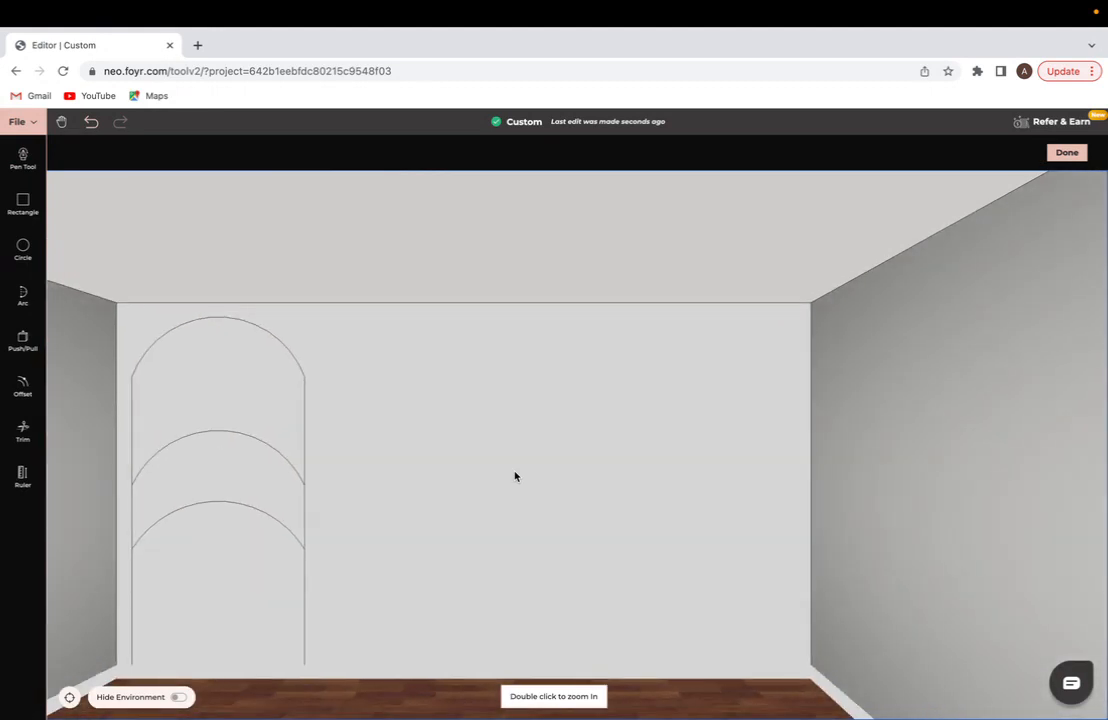
# Step: Draw tall adjoining wardrobe panel rectangles from beside the arch toward the right wall
pyautogui.click(22, 203)
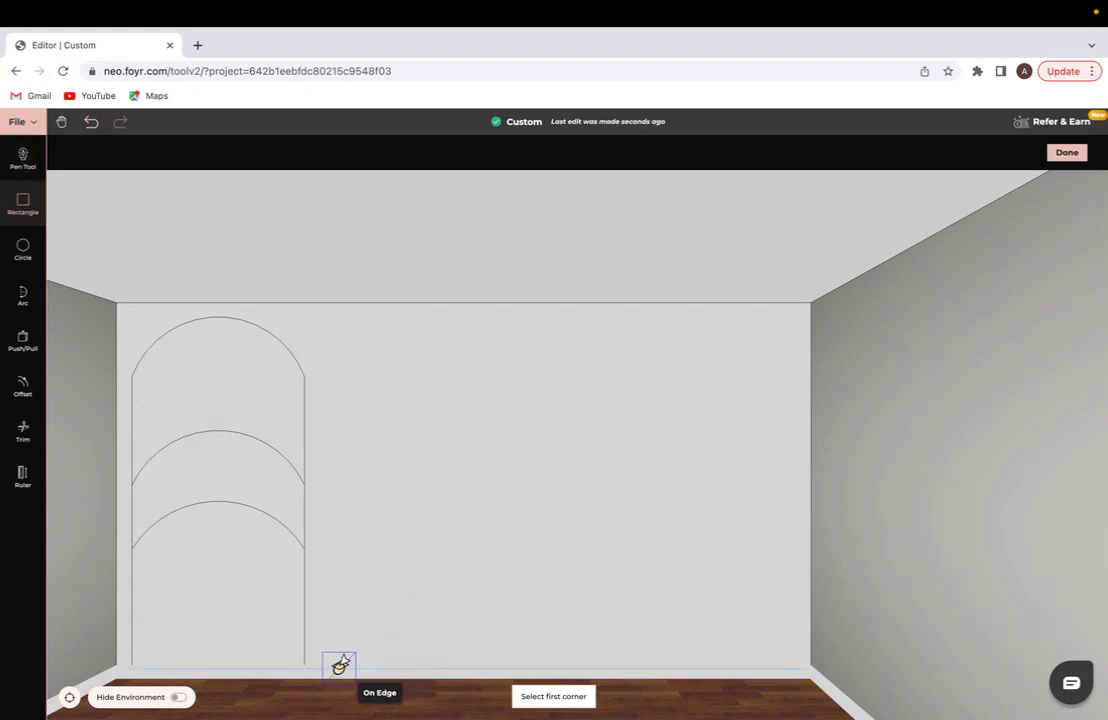
pyautogui.click(340, 667)
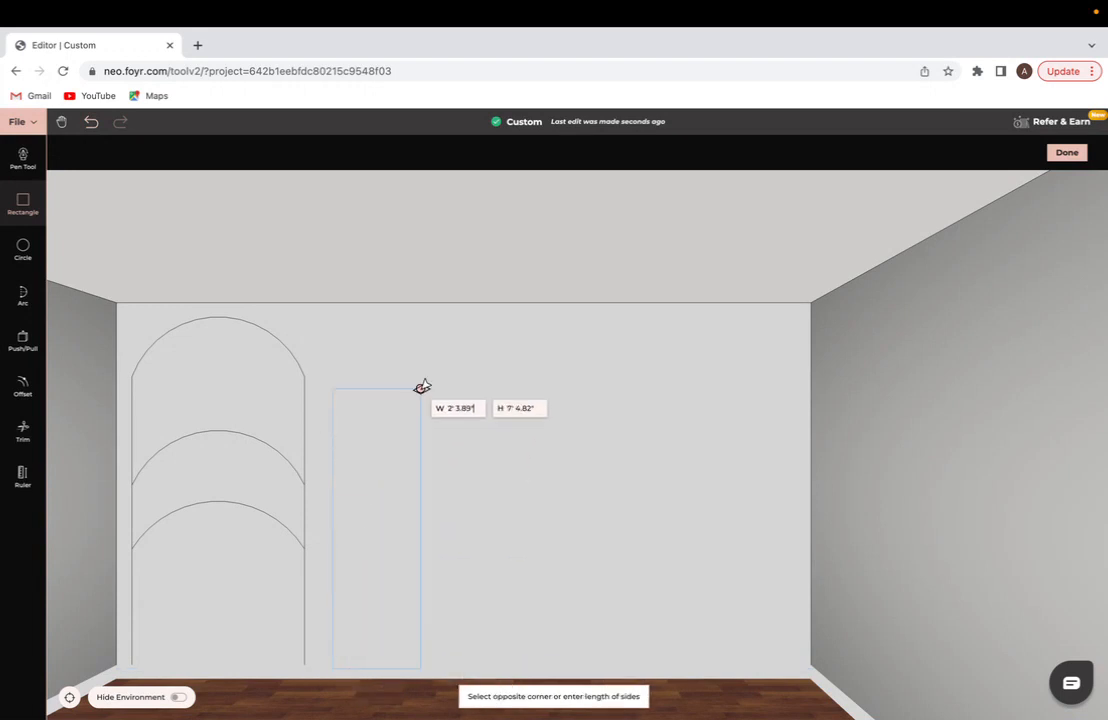
pyautogui.moveTo(497, 320)
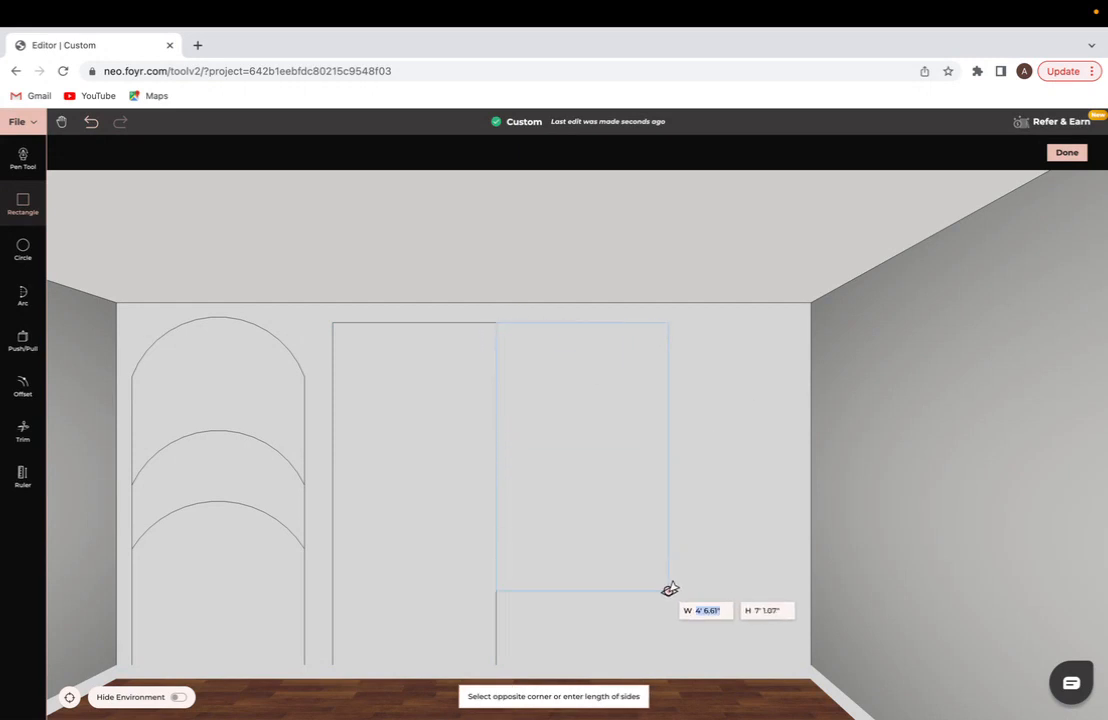
pyautogui.click(670, 590)
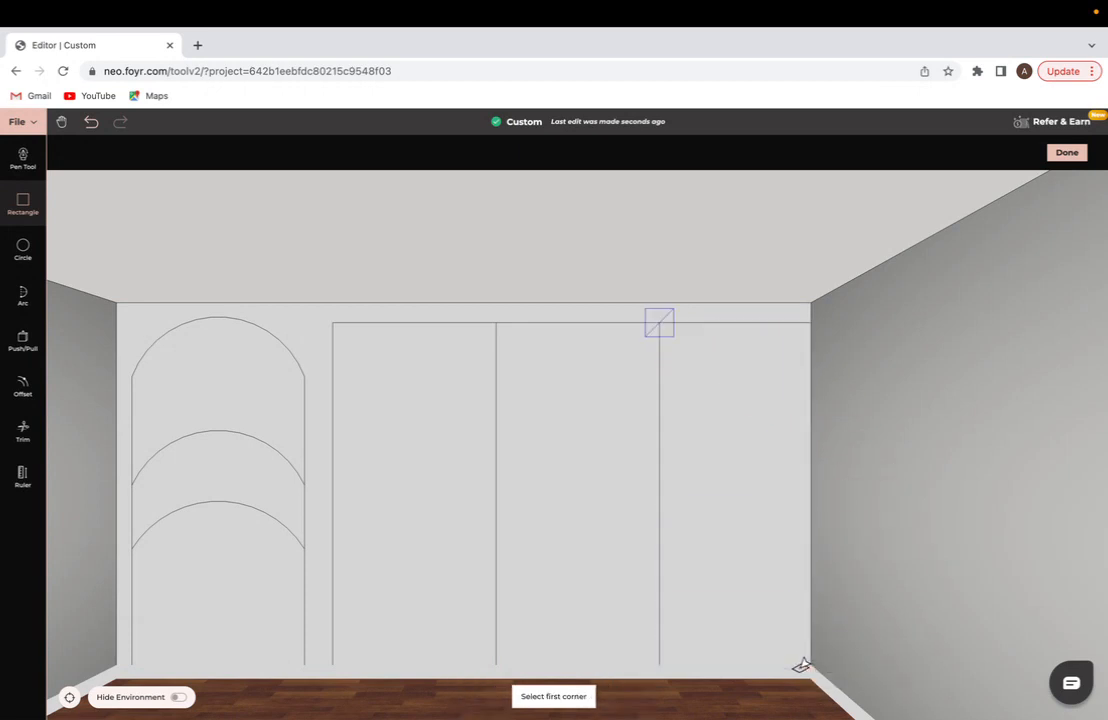
pyautogui.moveTo(460, 405)
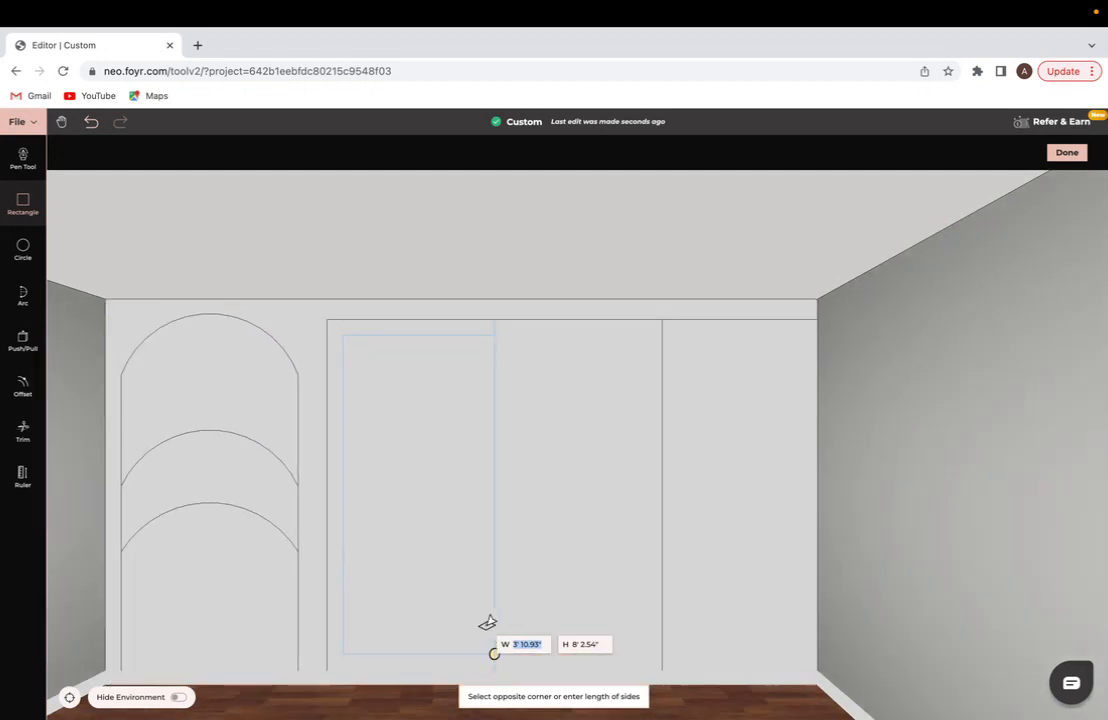
pyautogui.moveTo(479, 662)
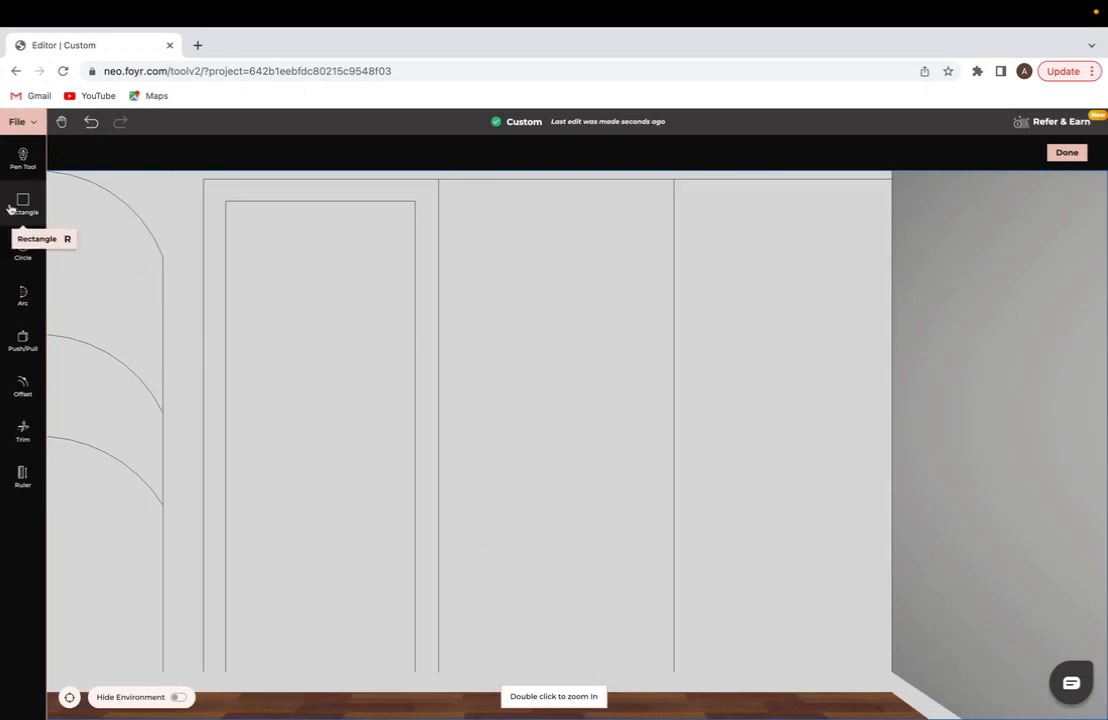
# Step: Draw an inset door rectangle inside the middle wardrobe panel, snapping to its edges
pyautogui.click(22, 202)
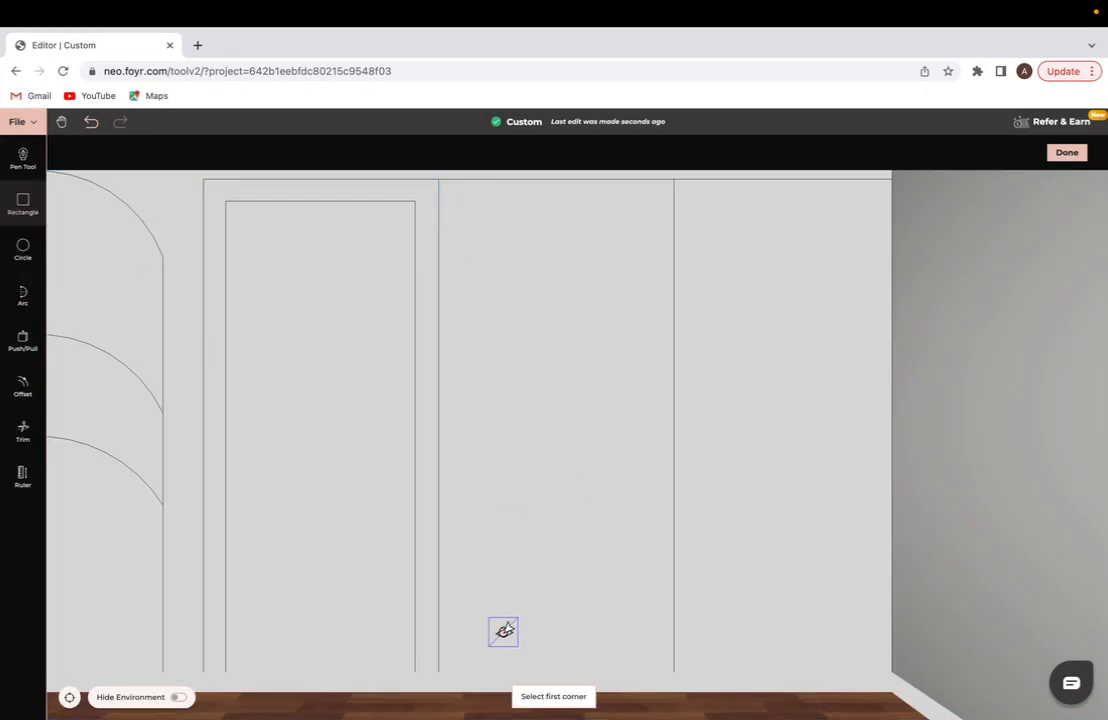
pyautogui.moveTo(458, 672)
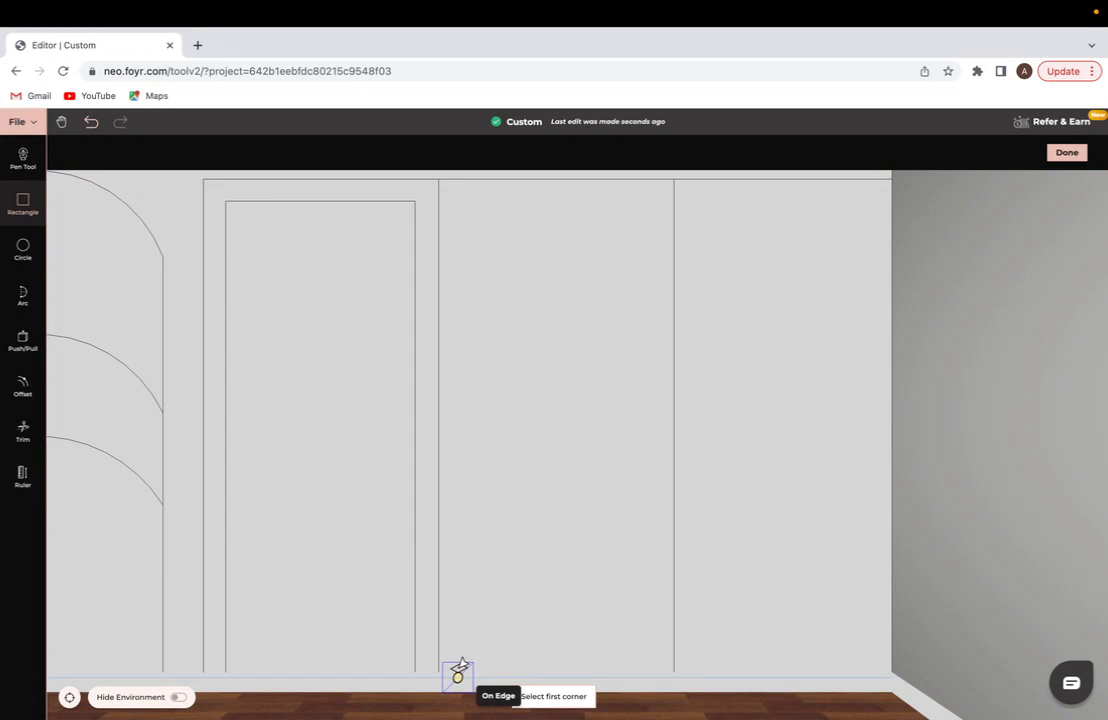
pyautogui.click(458, 672)
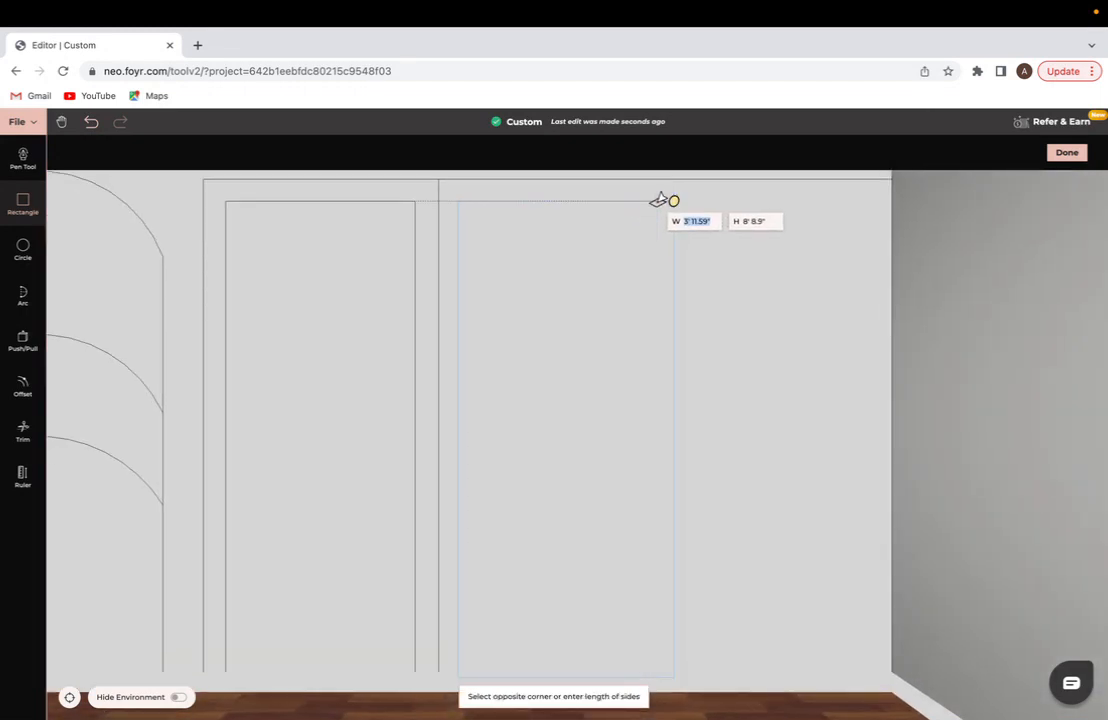
pyautogui.click(657, 199)
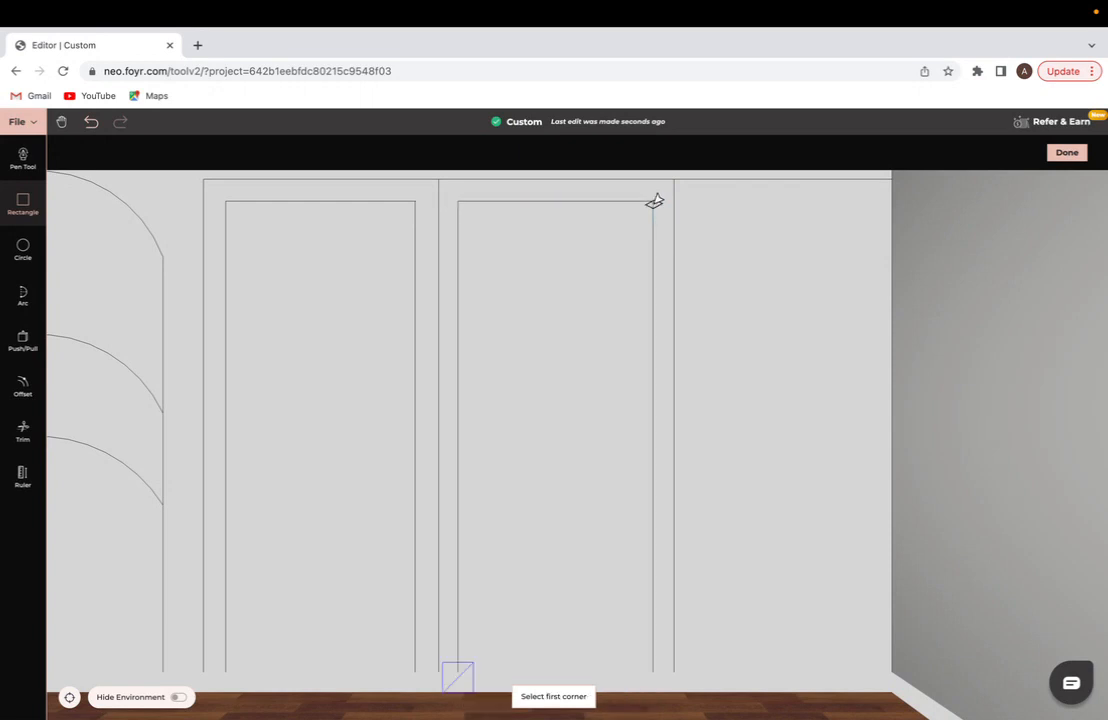
pyautogui.moveTo(695, 675)
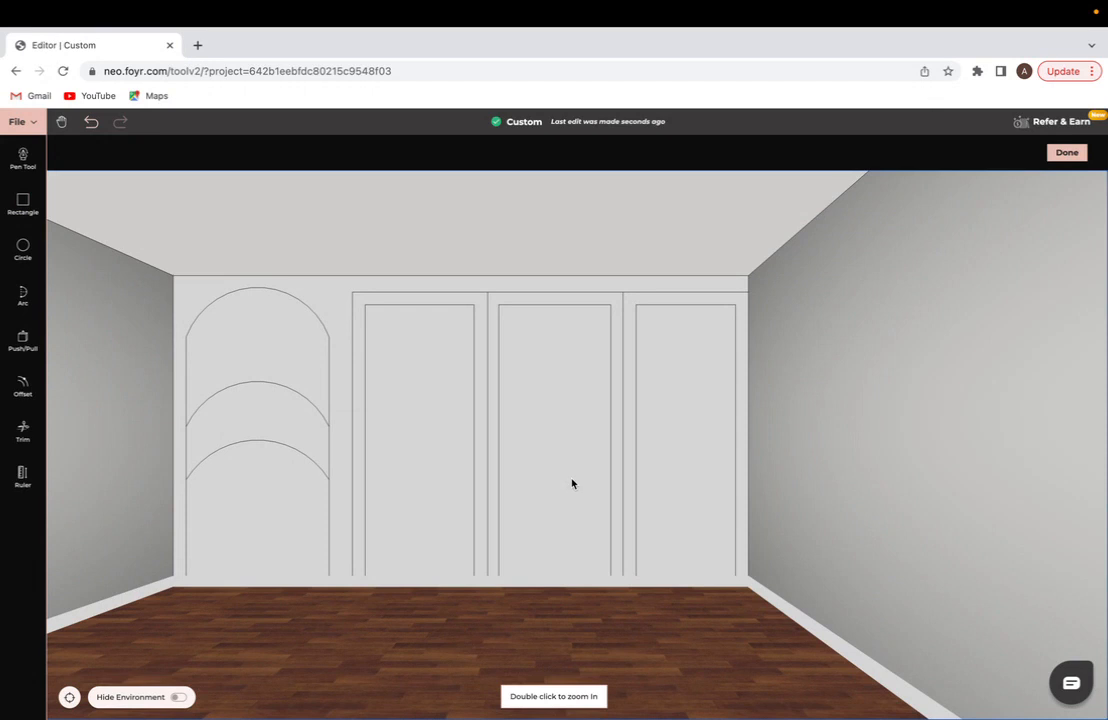
pyautogui.moveTo(467, 430)
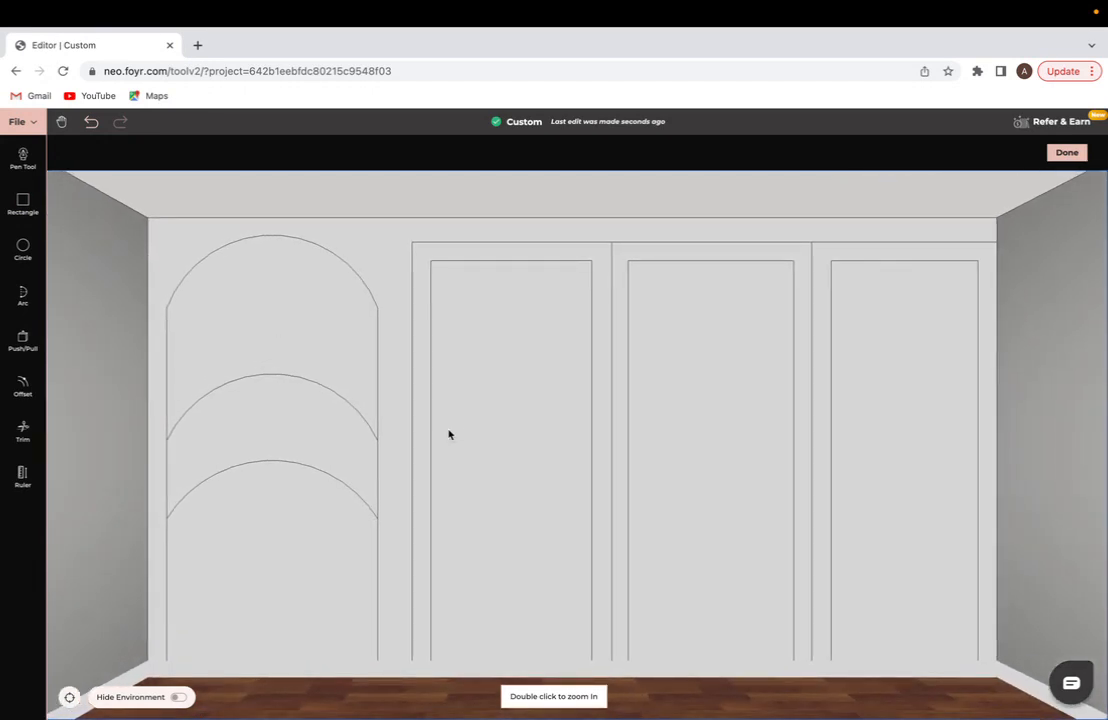
pyautogui.moveTo(22, 291)
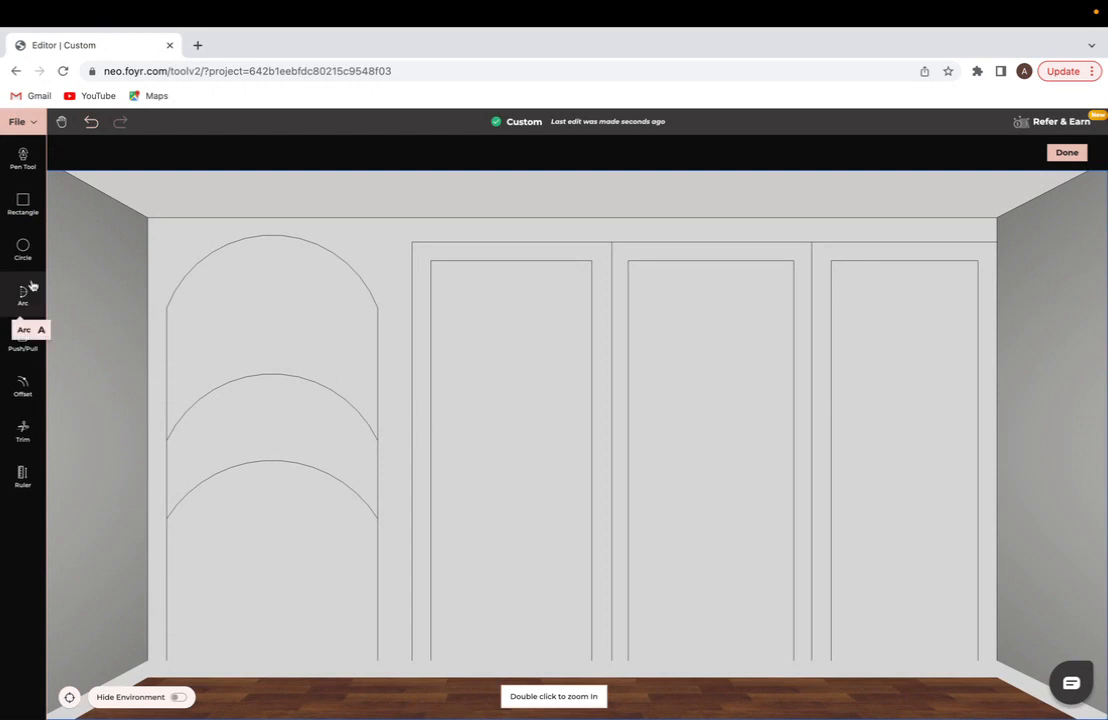
pyautogui.moveTo(255, 357)
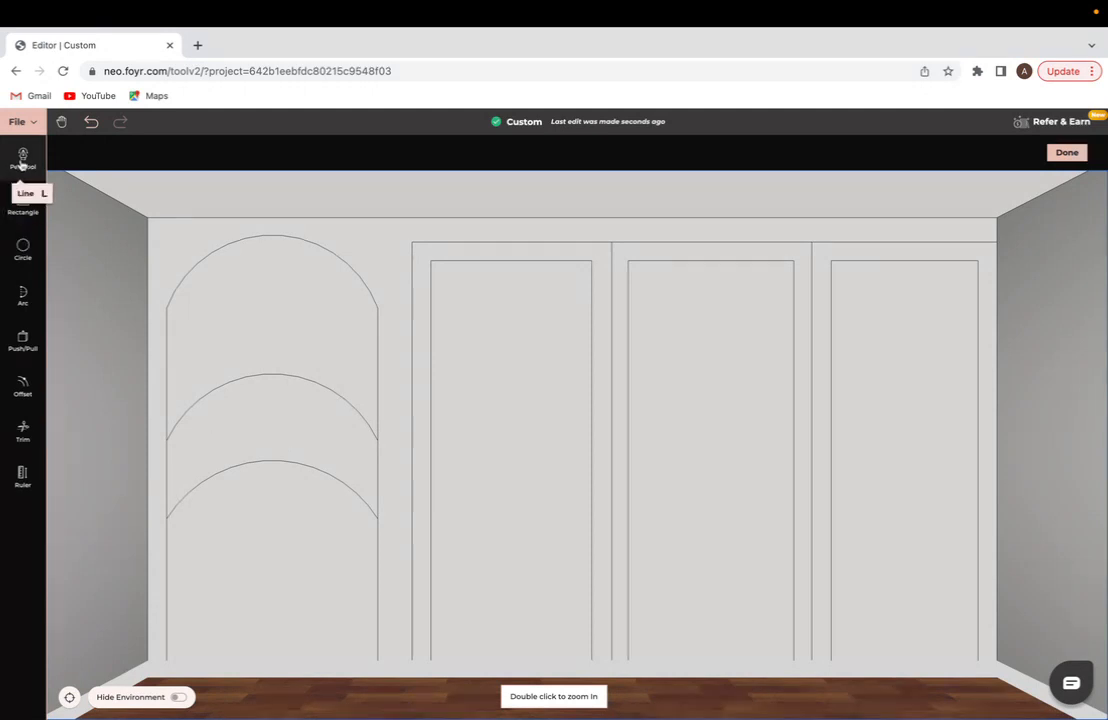
# Step: Select the Pen Tool (Line) to draw straight lines on the wall
pyautogui.click(22, 157)
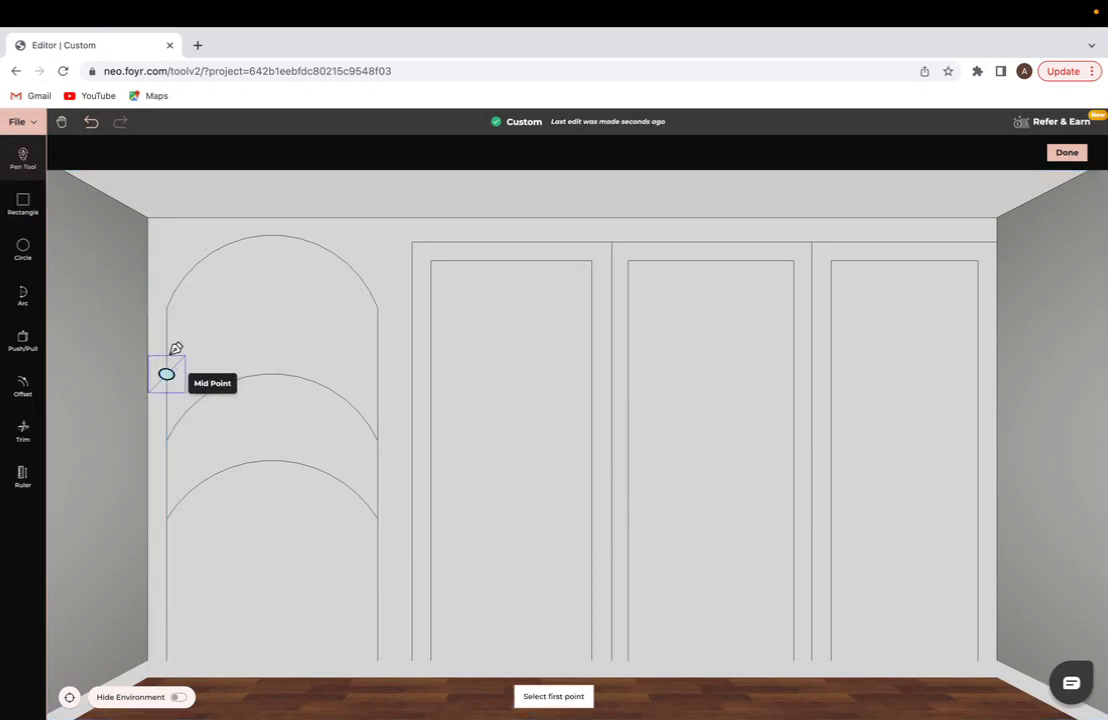
# Step: Draw horizontal shelf lines across the nook at the tops of the upper and lower arches
pyautogui.click(166, 373)
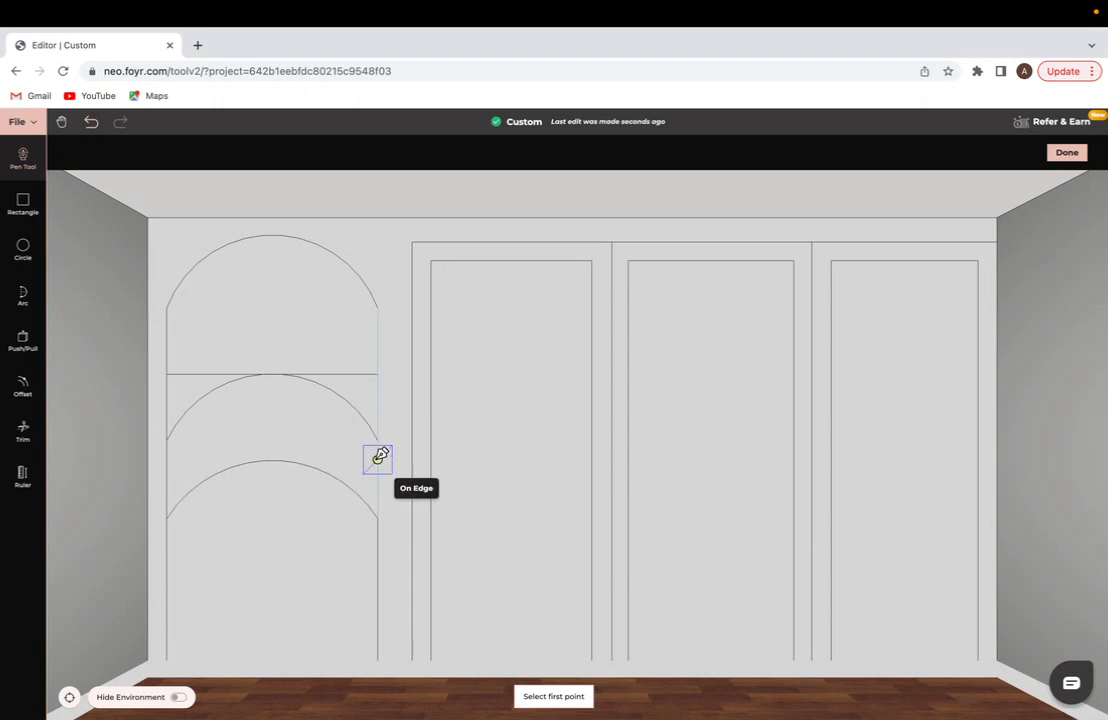
pyautogui.click(378, 458)
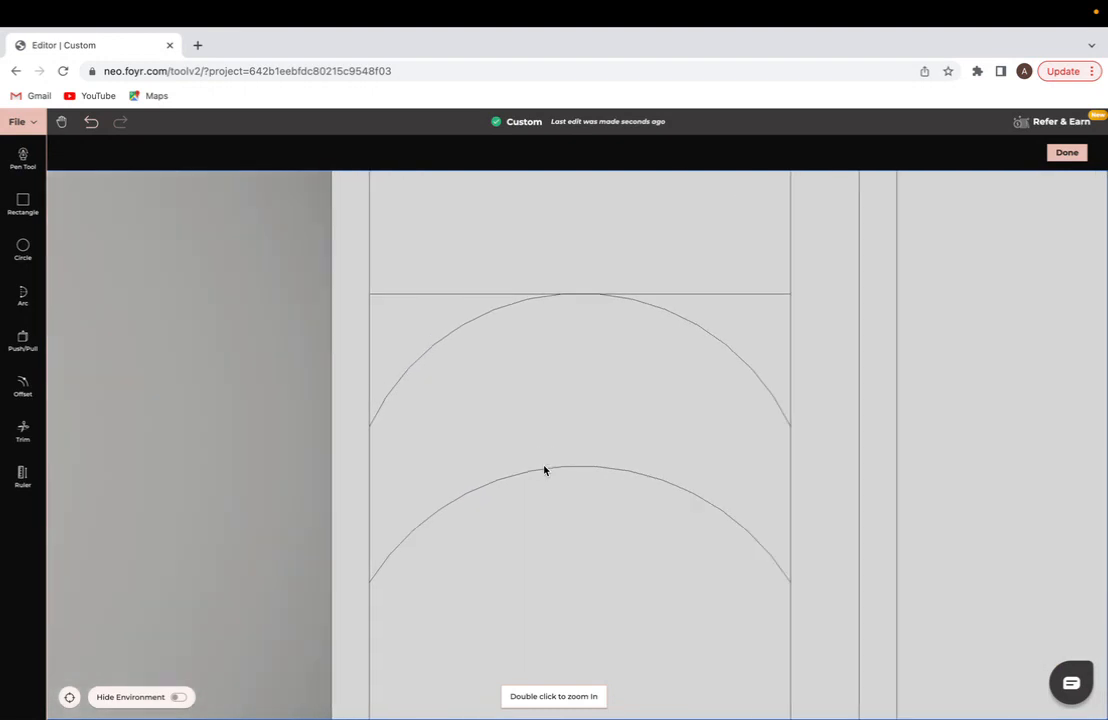
pyautogui.moveTo(658, 475)
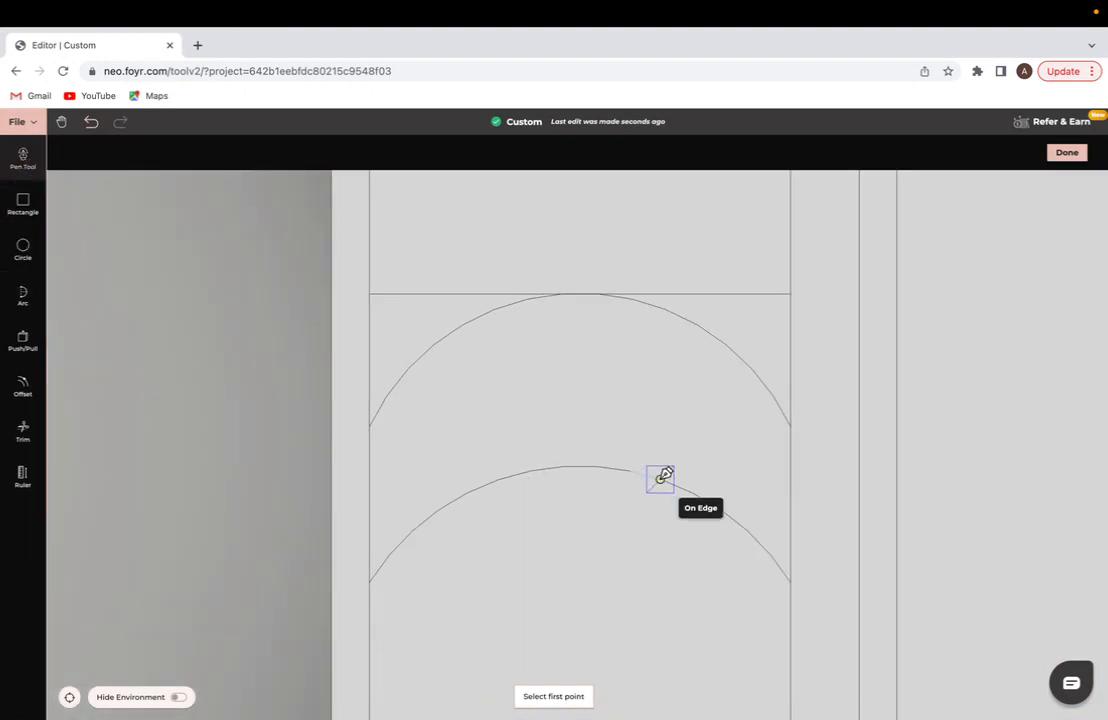
pyautogui.moveTo(790, 472)
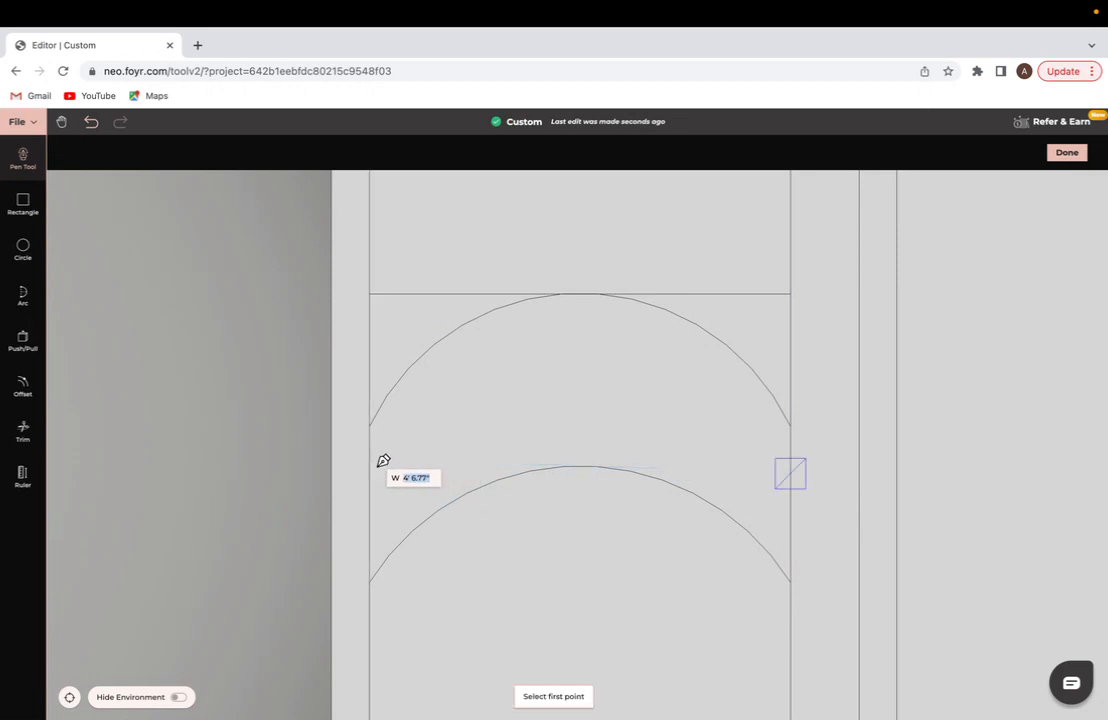
pyautogui.moveTo(790, 462)
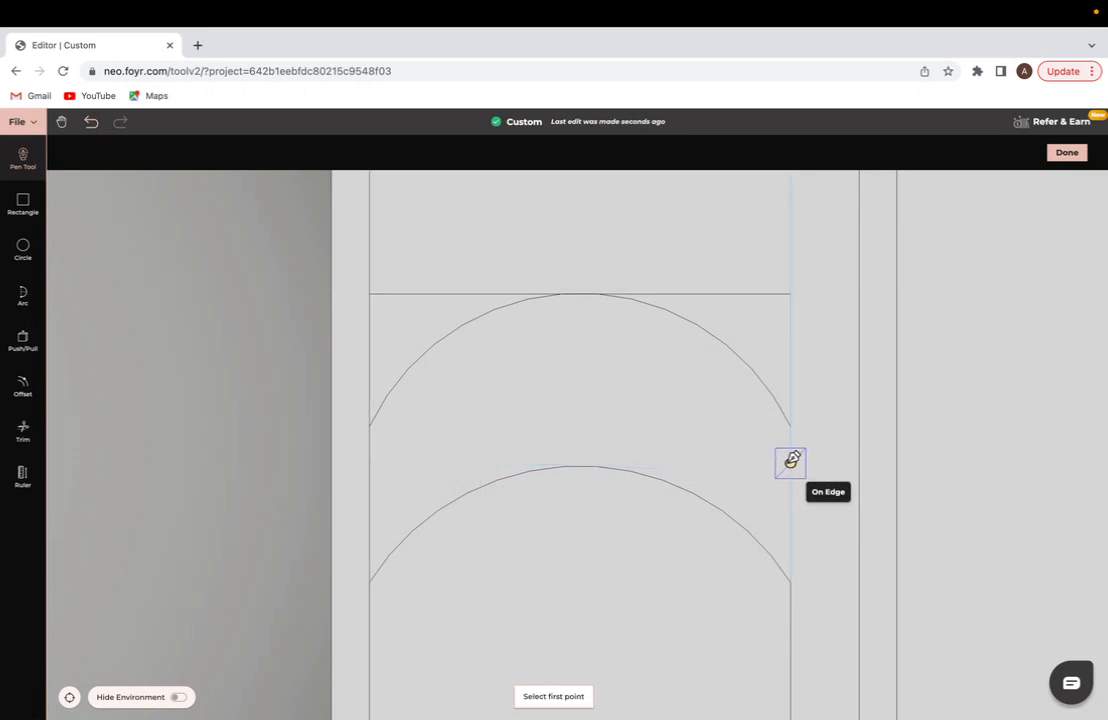
pyautogui.click(790, 462)
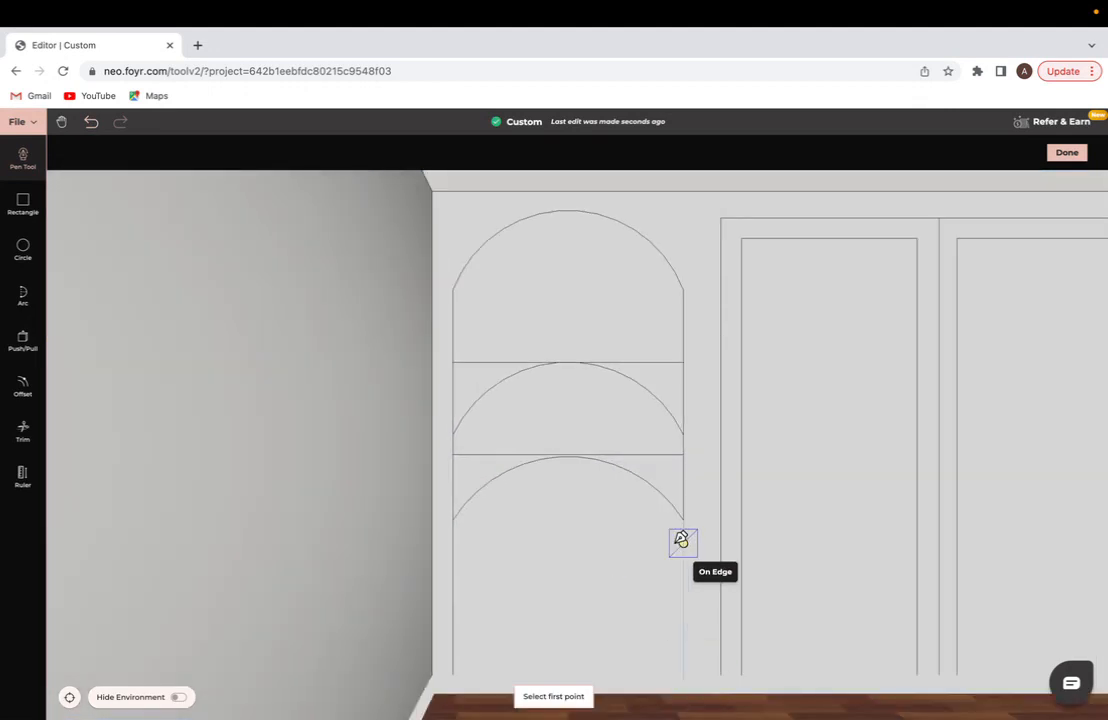
# Step: Draw the lowest shelf line across the nook plus a second line just below it for thickness
pyautogui.click(683, 542)
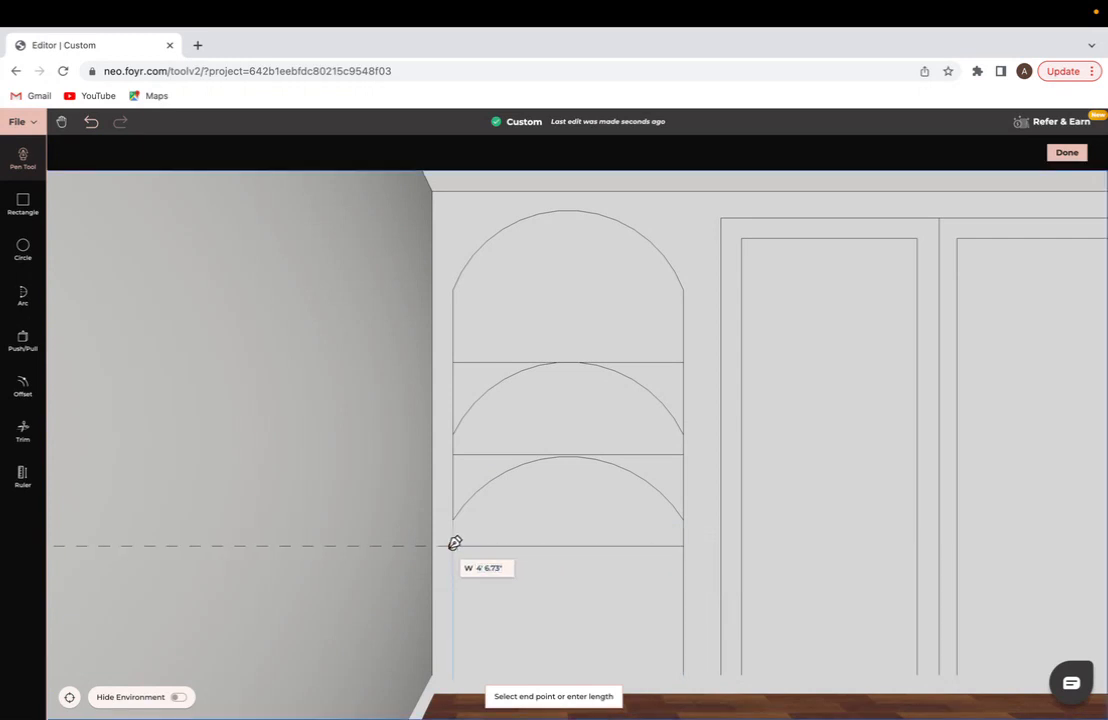
pyautogui.click(686, 549)
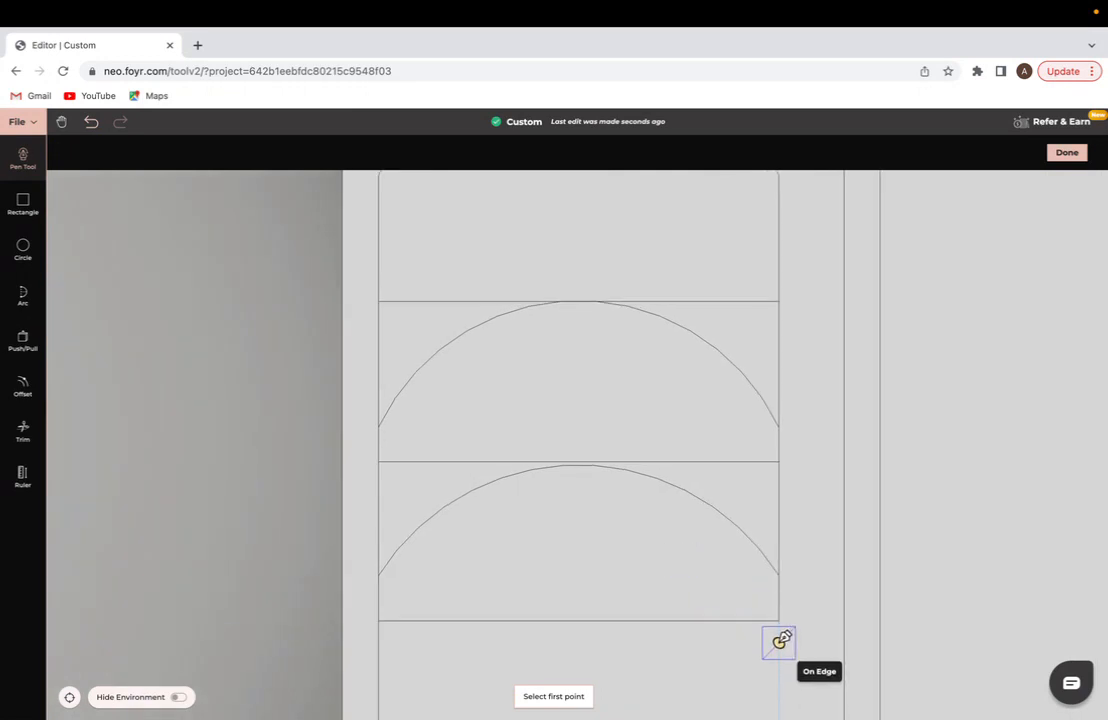
pyautogui.click(779, 641)
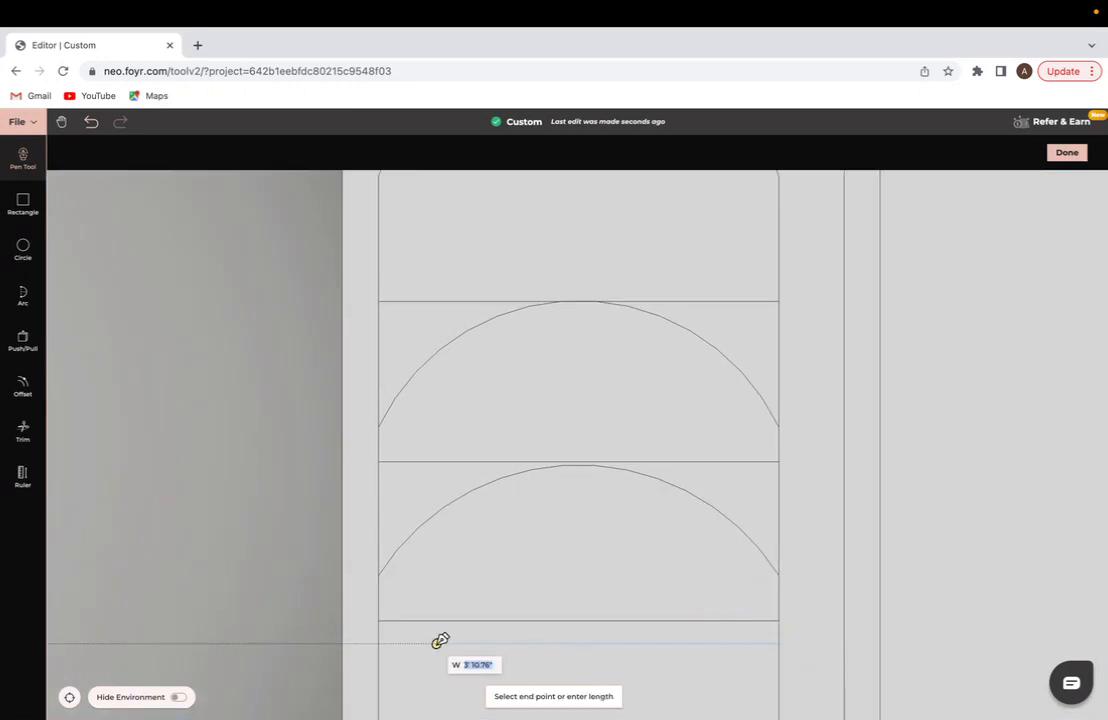
pyautogui.click(778, 643)
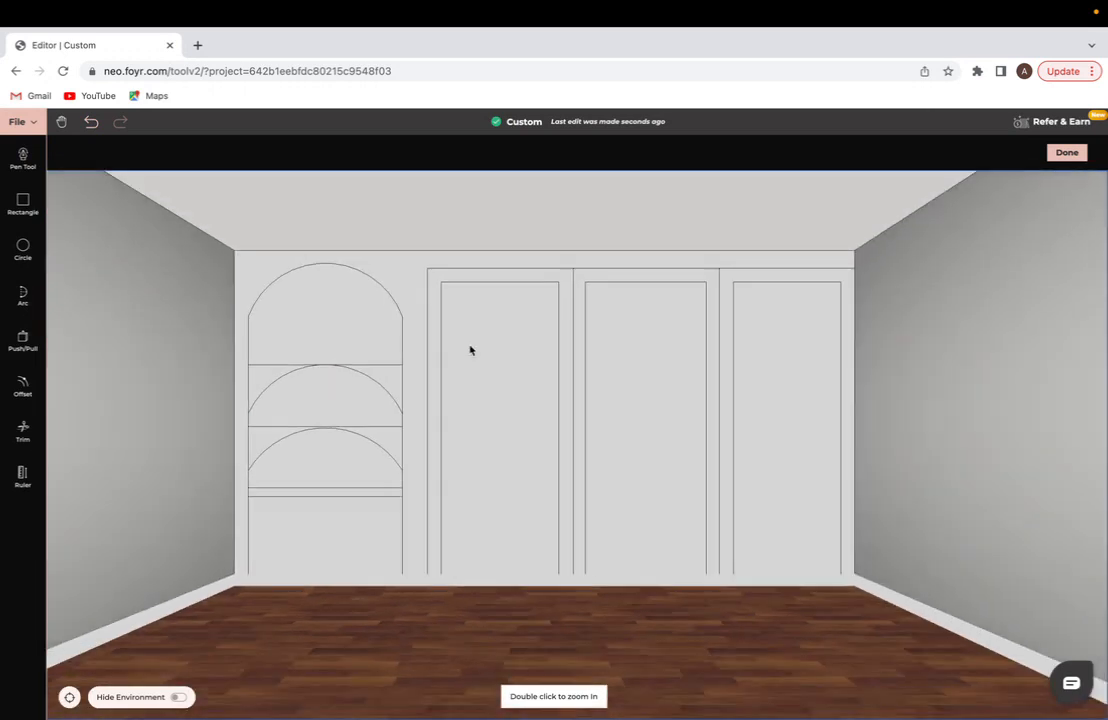
# Step: Push/Pull the arched-nook wall face and the wardrobe door faces to recess them into their frames
pyautogui.click(22, 340)
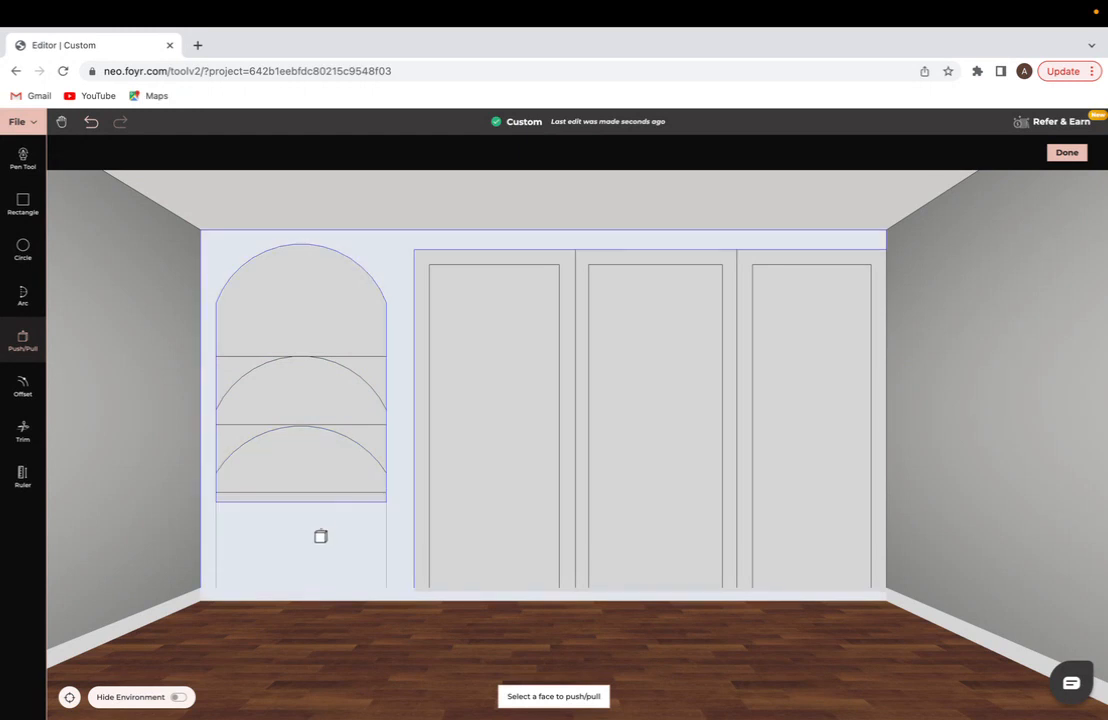
pyautogui.click(314, 443)
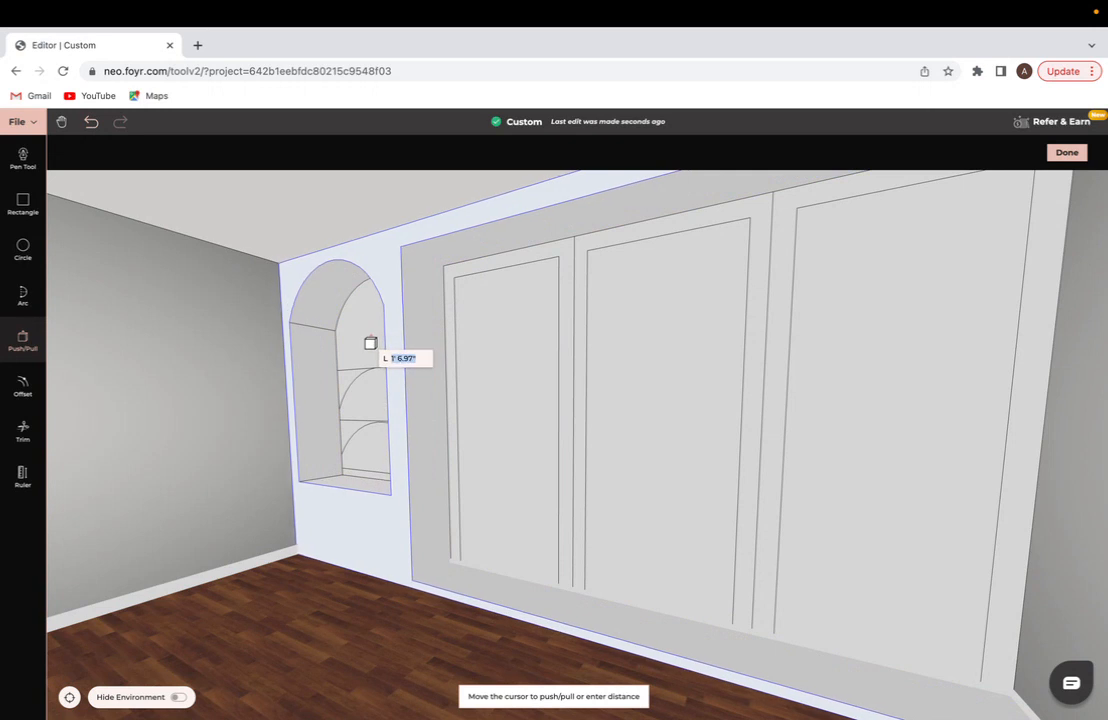
pyautogui.moveTo(376, 335)
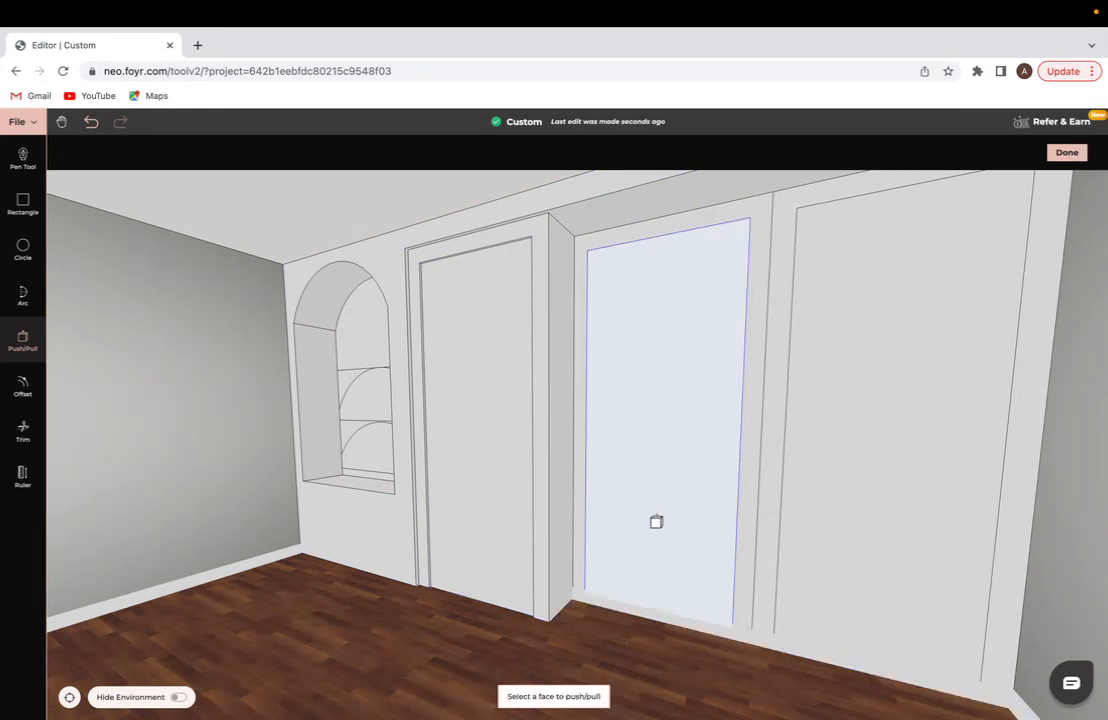
pyautogui.click(657, 521)
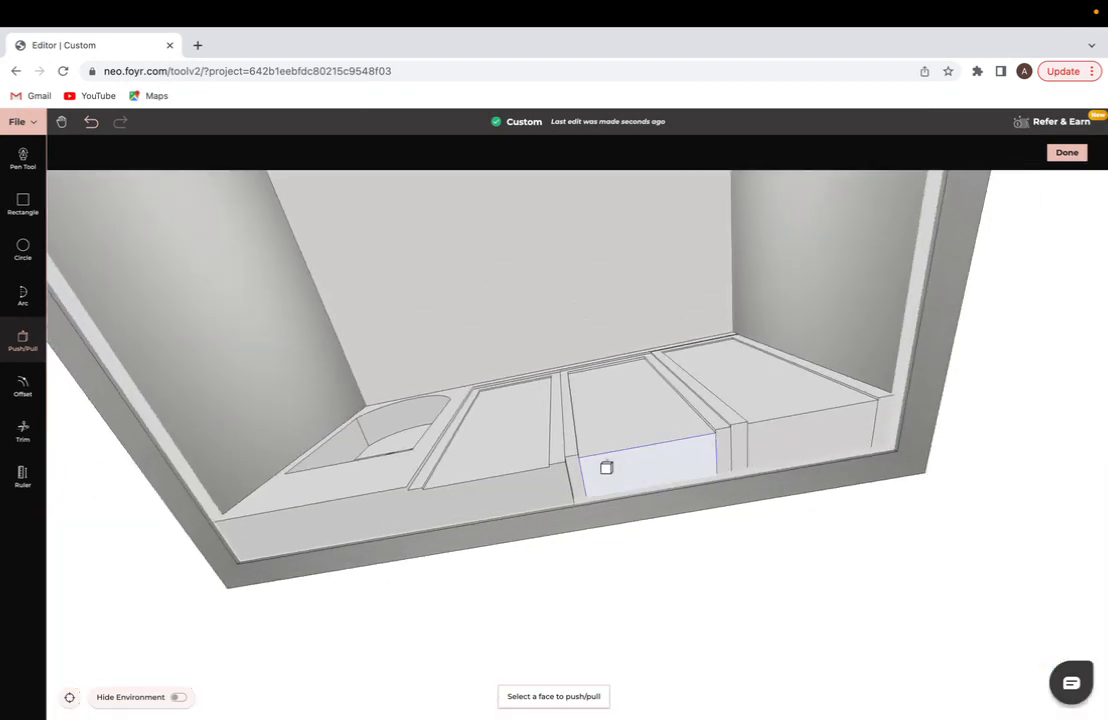
pyautogui.click(606, 467)
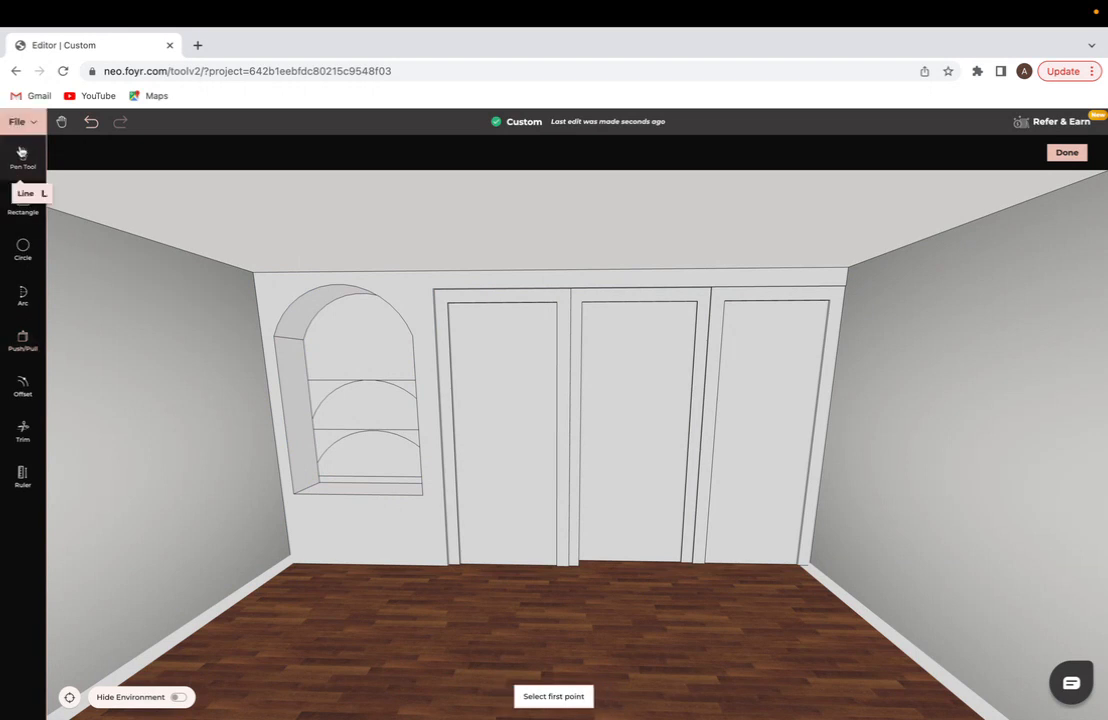
# Step: Draw lines from the niche's lower corners down toward the floor to outline the wall below
pyautogui.click(423, 520)
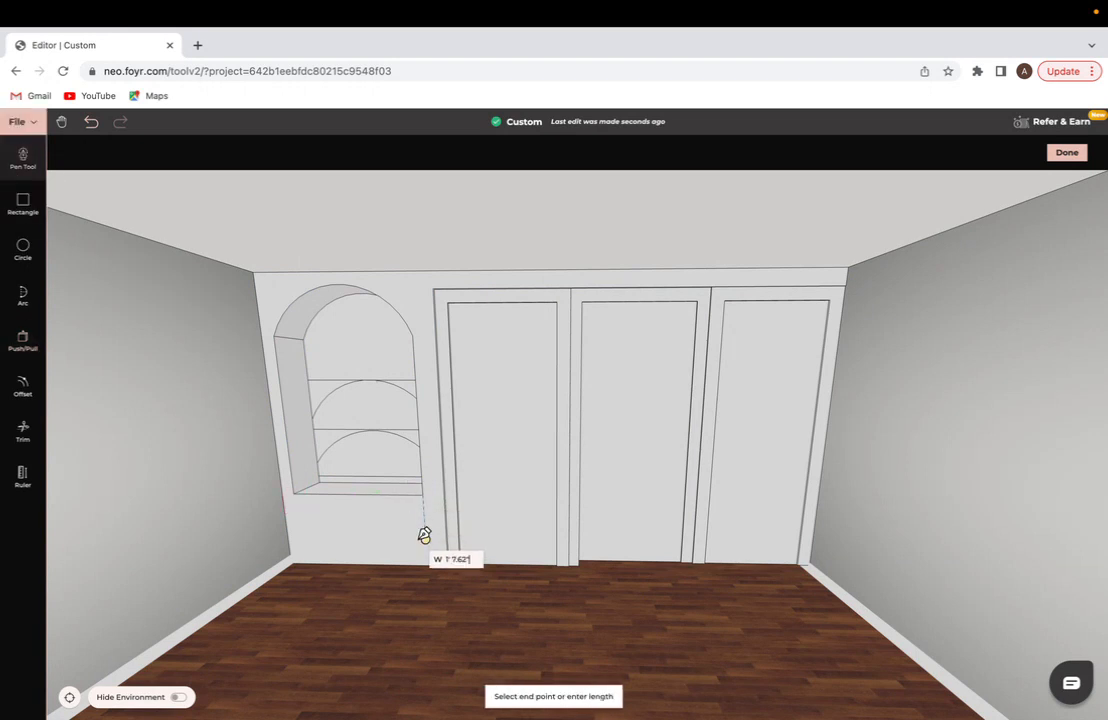
pyautogui.moveTo(343, 592)
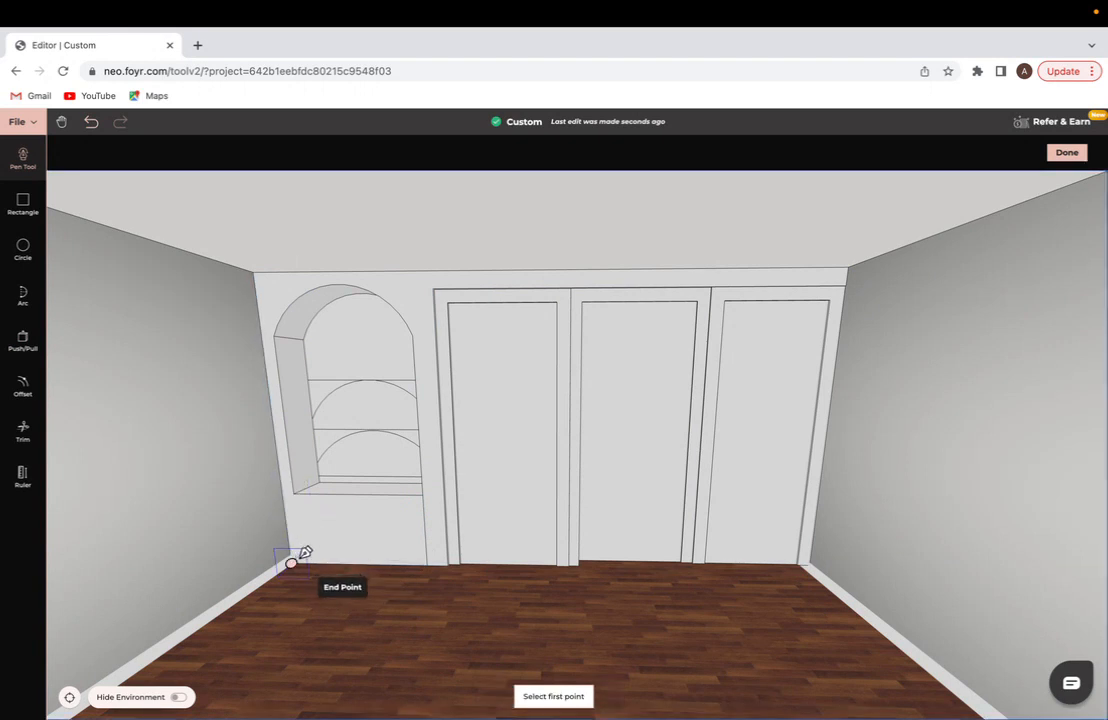
pyautogui.click(291, 563)
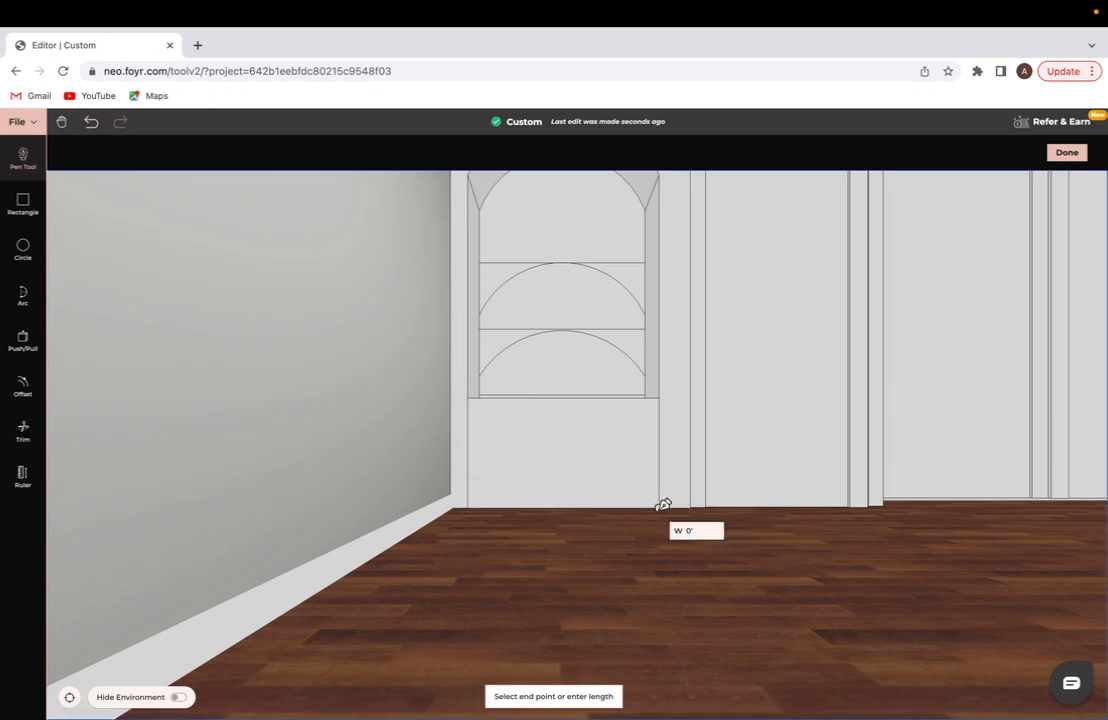
# Step: Recess the wall below the arched shelves down to the floor and finish the custom wall shape
pyautogui.click(22, 247)
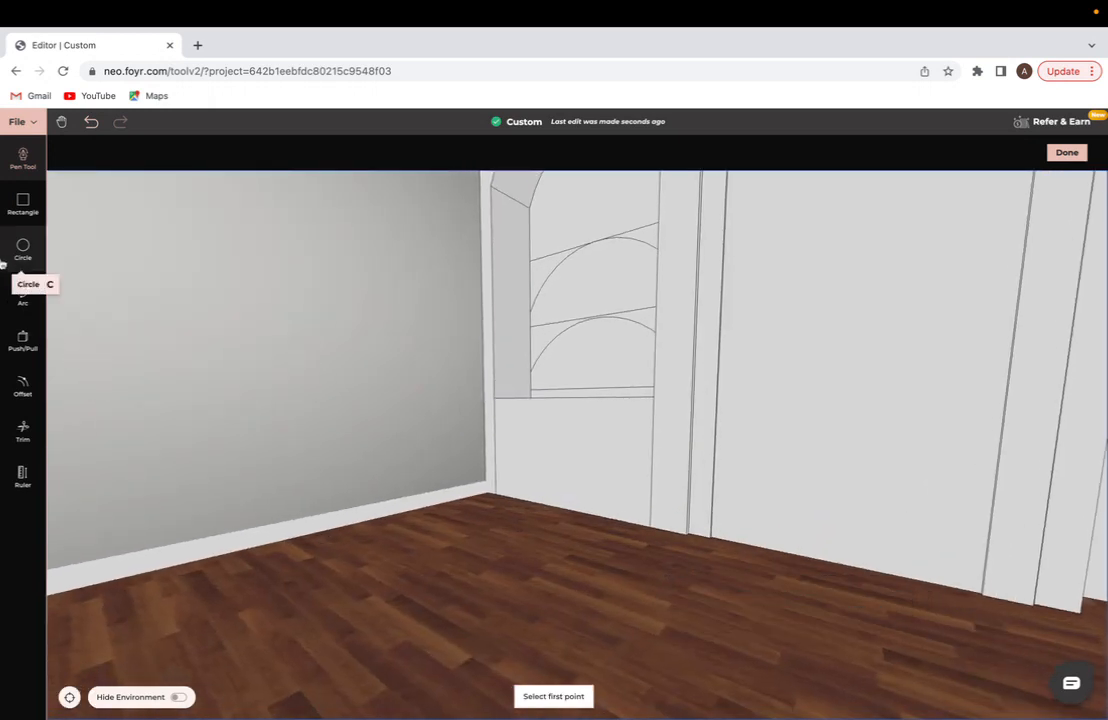
pyautogui.moveTo(22, 205)
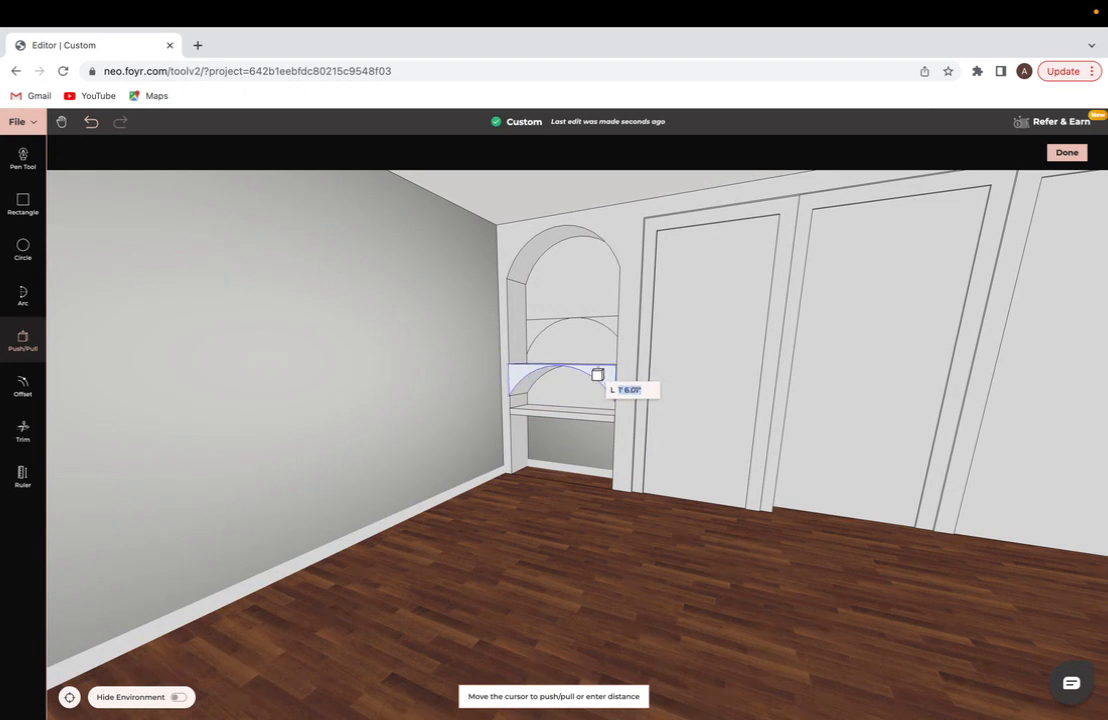
pyautogui.moveTo(609, 333)
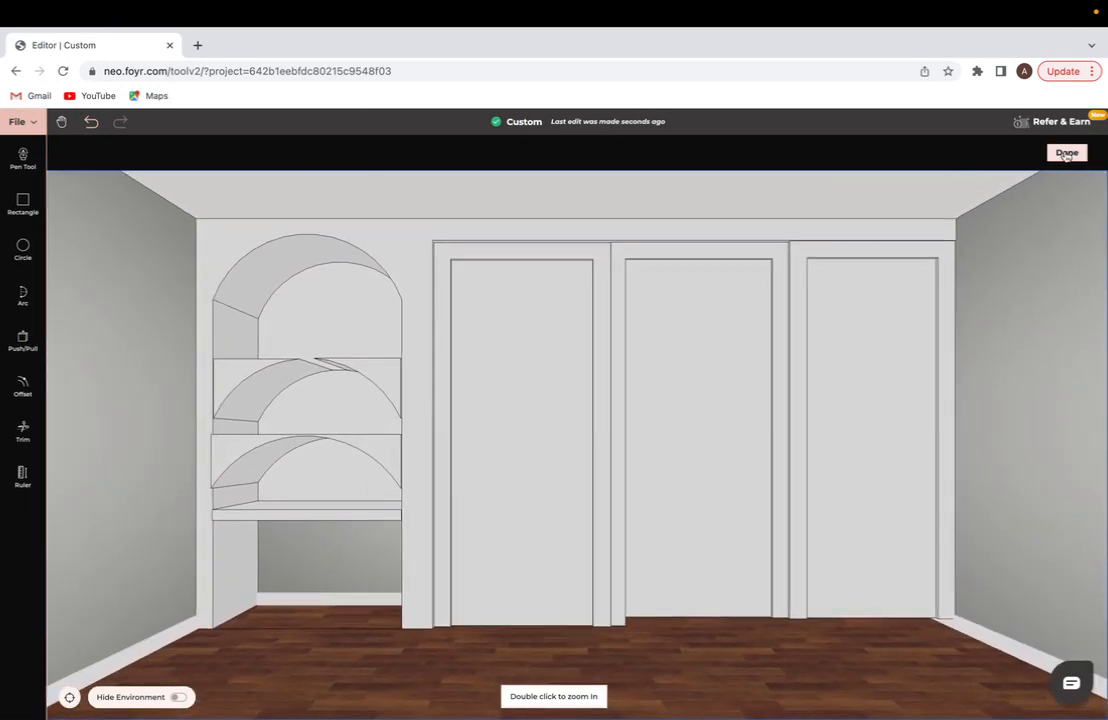
pyautogui.click(1066, 152)
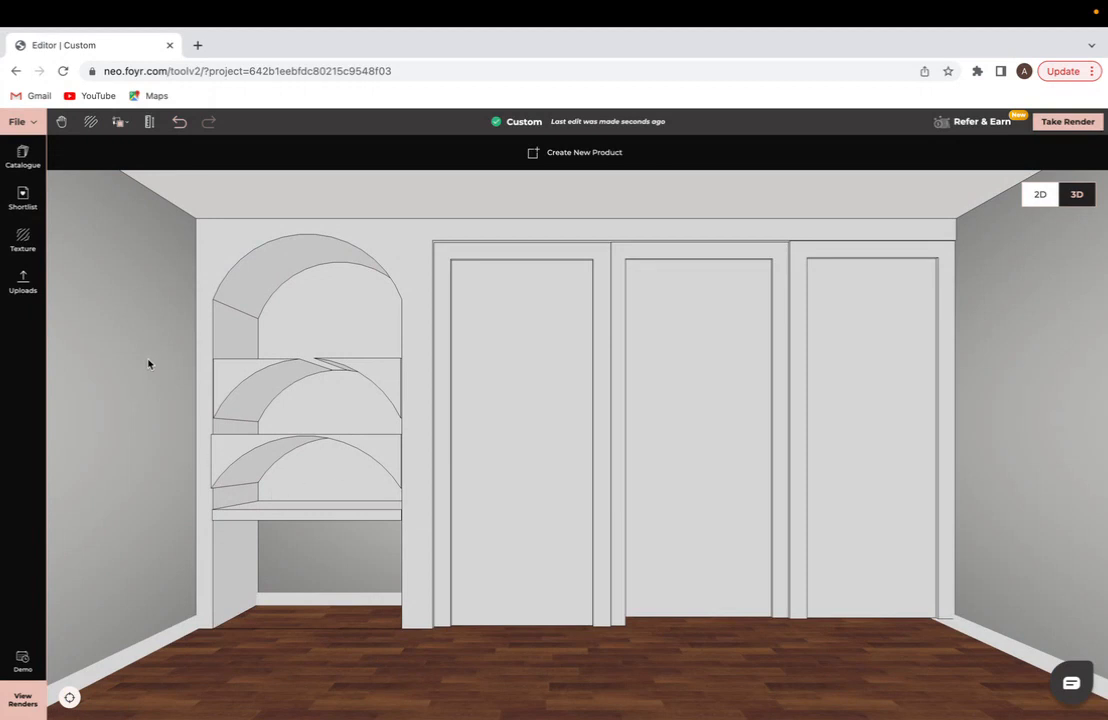
pyautogui.moveTo(880, 507)
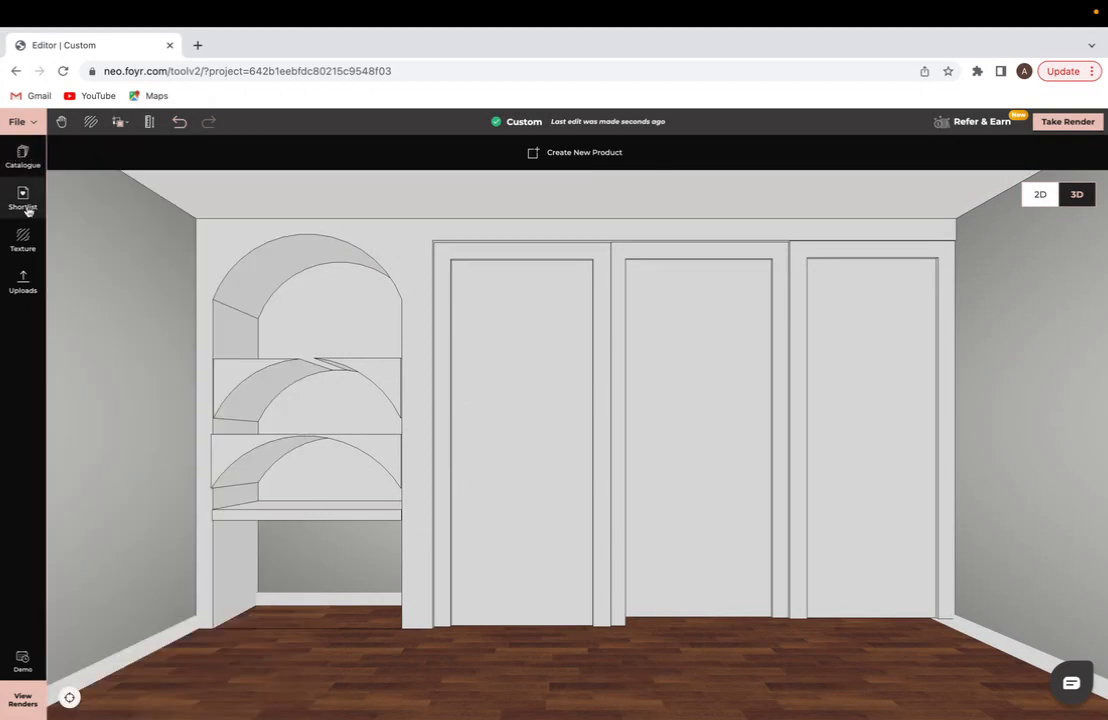
# Step: Place the Study Chair in the desk recess and the Apple Laptop on the desk shelf from the Shortlist
pyautogui.click(22, 200)
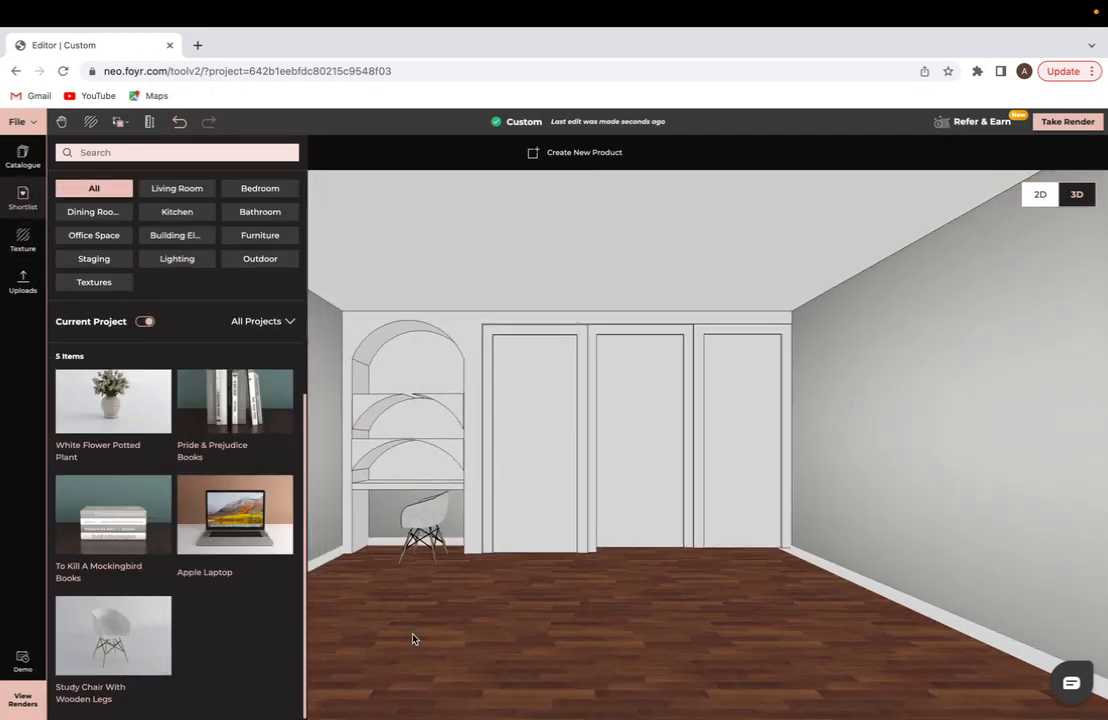
pyautogui.click(422, 520)
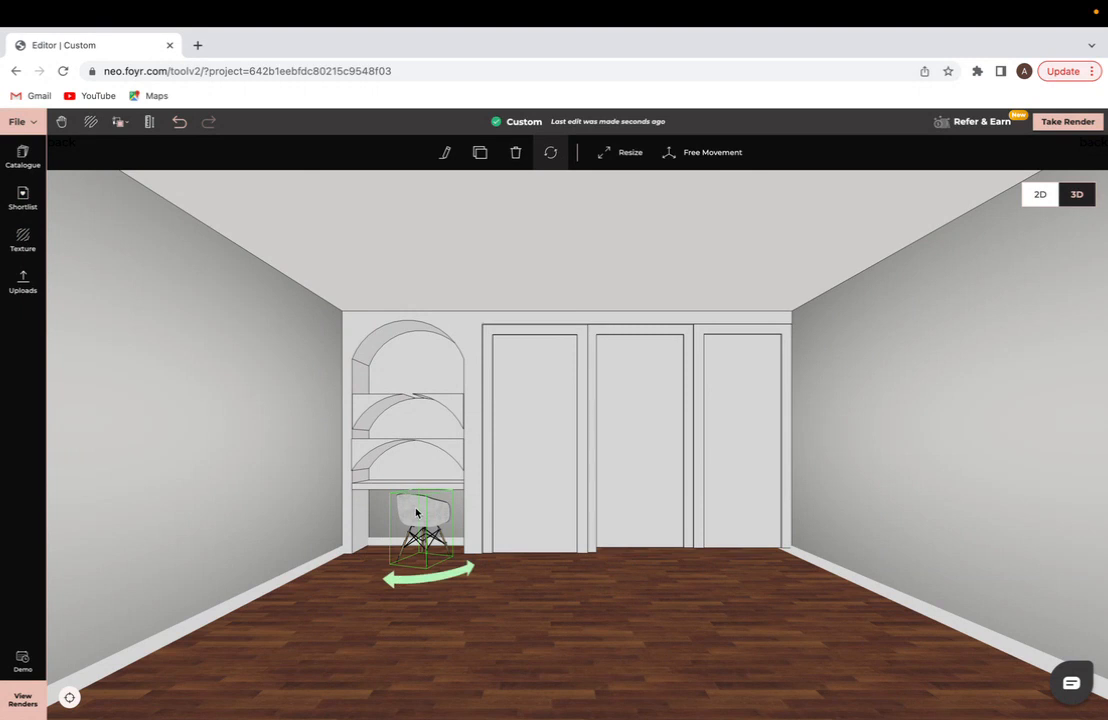
pyautogui.click(22, 155)
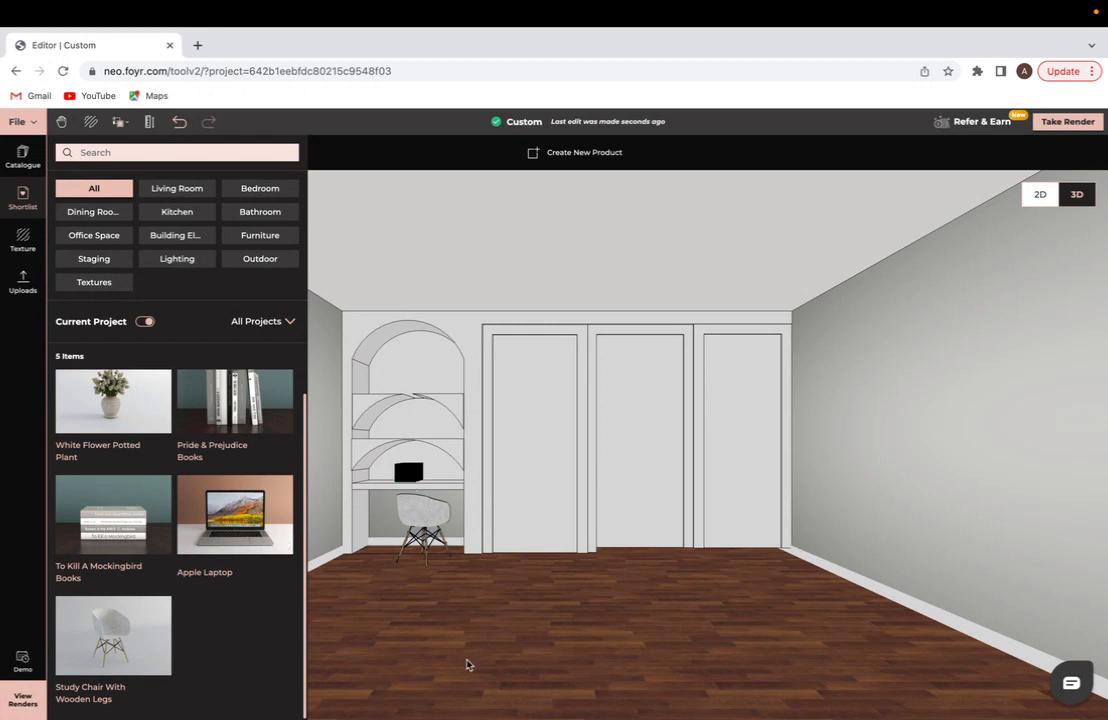
pyautogui.click(408, 471)
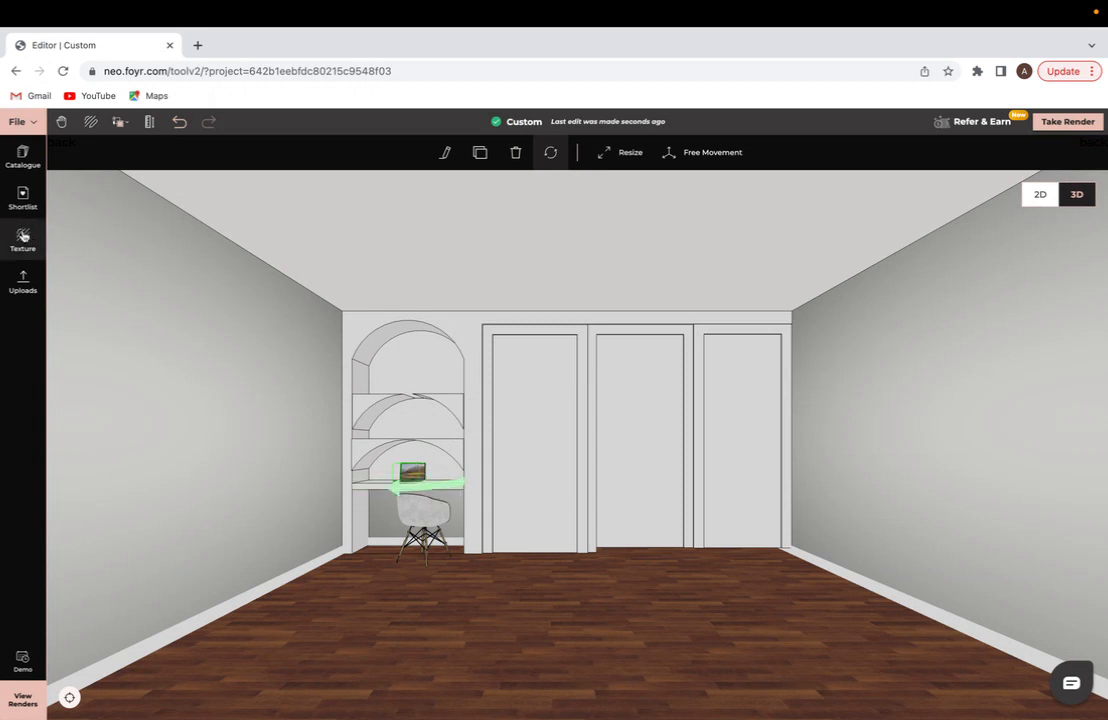
# Step: Apply Metal Grey Pu Matt Pro from the texture library to the wardrobe doors
pyautogui.click(22, 240)
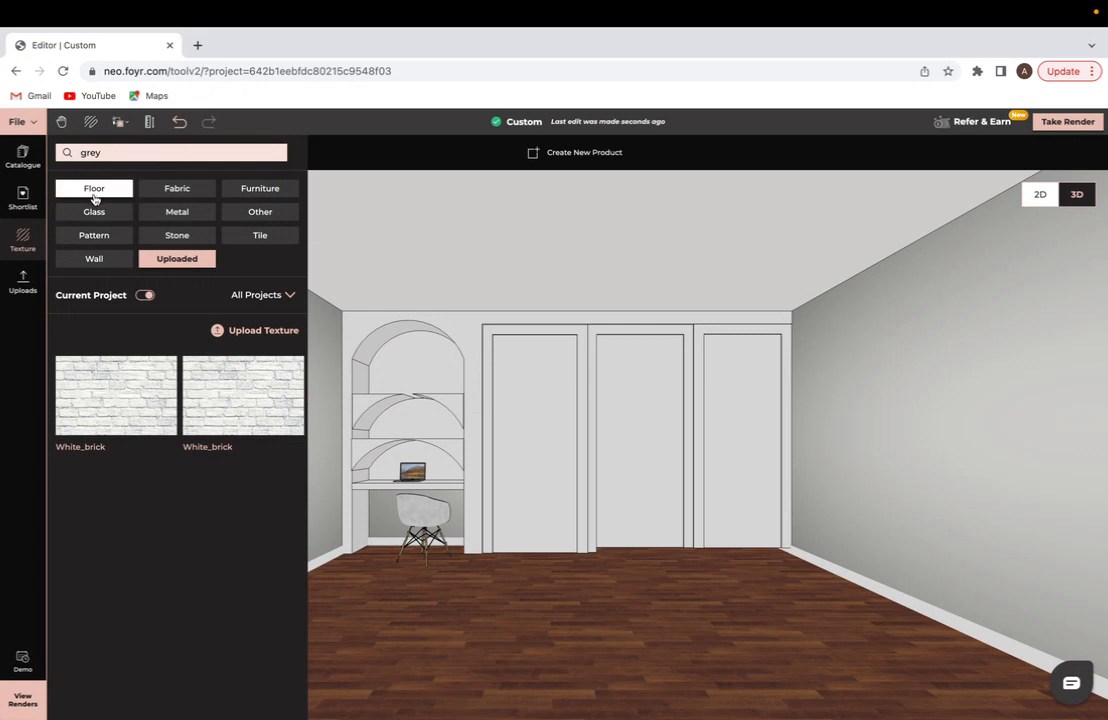
pyautogui.click(176, 258)
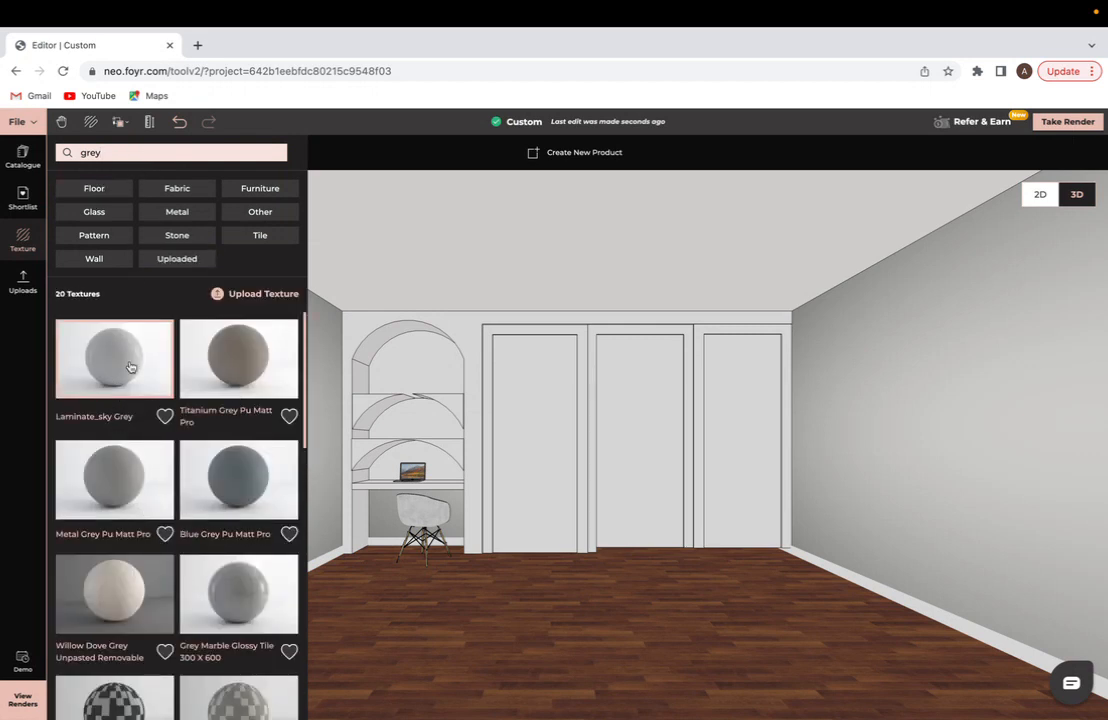
pyautogui.click(114, 479)
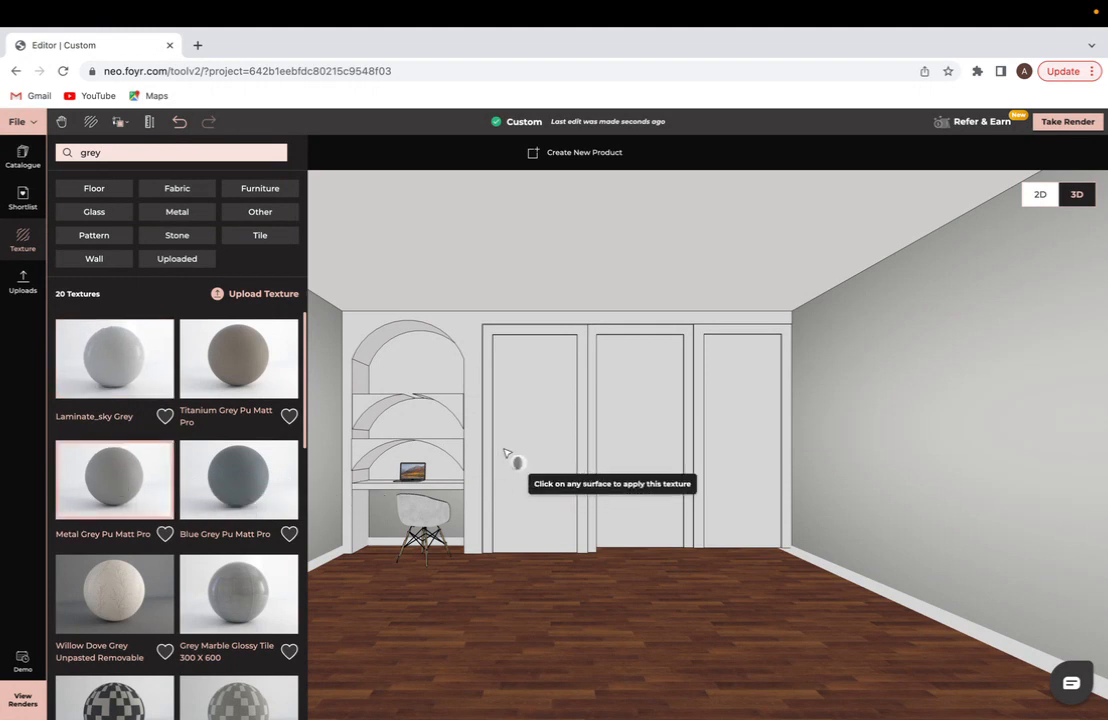
pyautogui.click(535, 440)
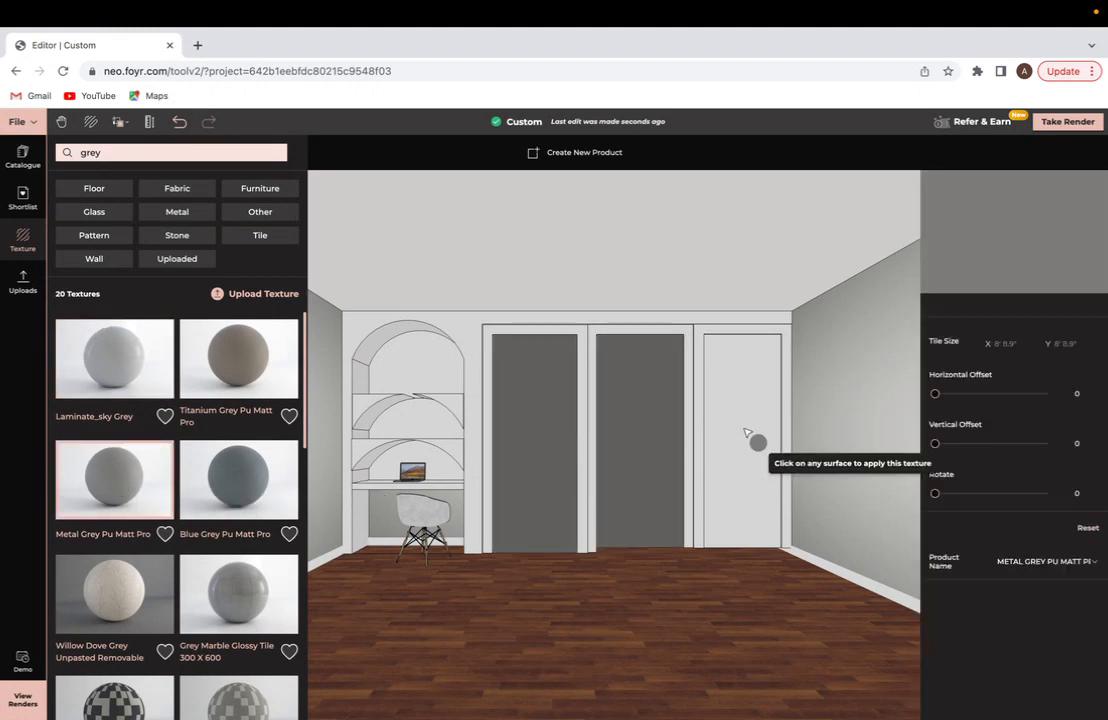
pyautogui.moveTo(533, 418)
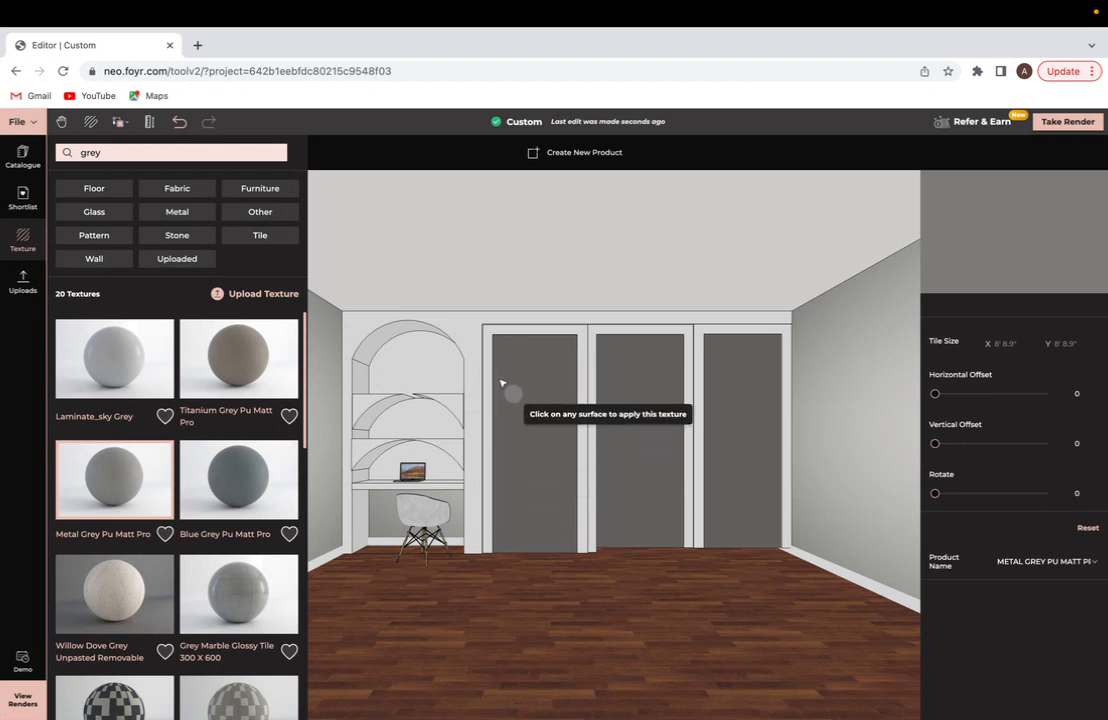
pyautogui.moveTo(437, 367)
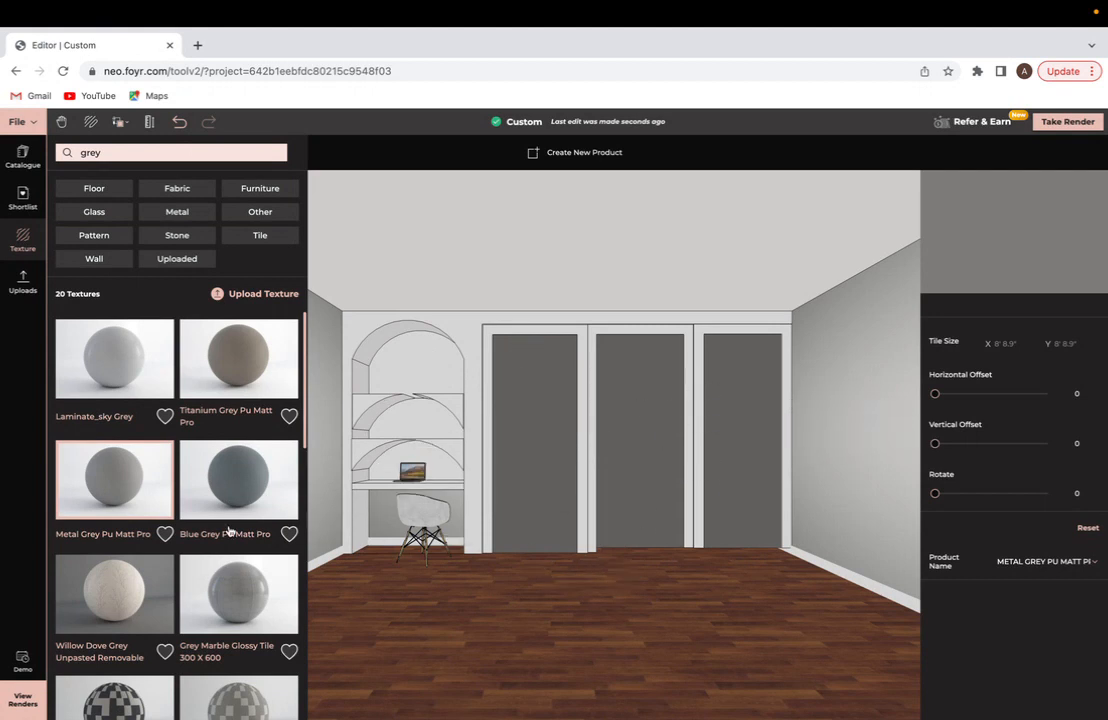
pyautogui.scroll(-3)
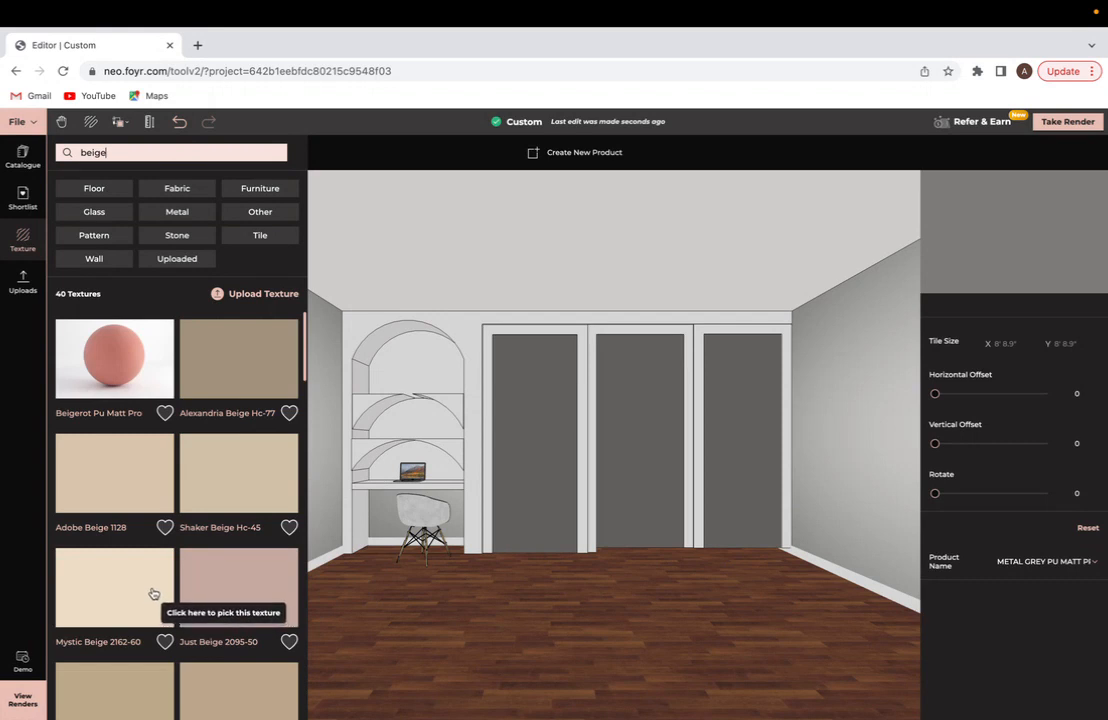
# Step: Apply Mystic Beige 2162-60 to the front wall around the nook and wardrobe
pyautogui.click(114, 587)
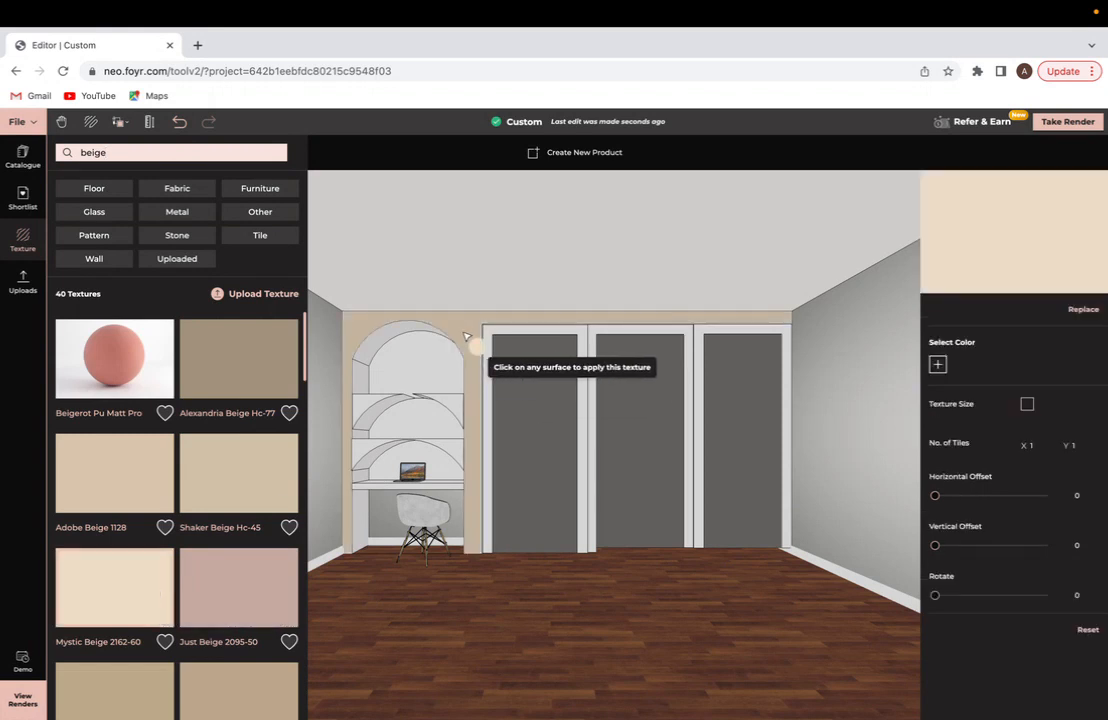
pyautogui.moveTo(641, 343)
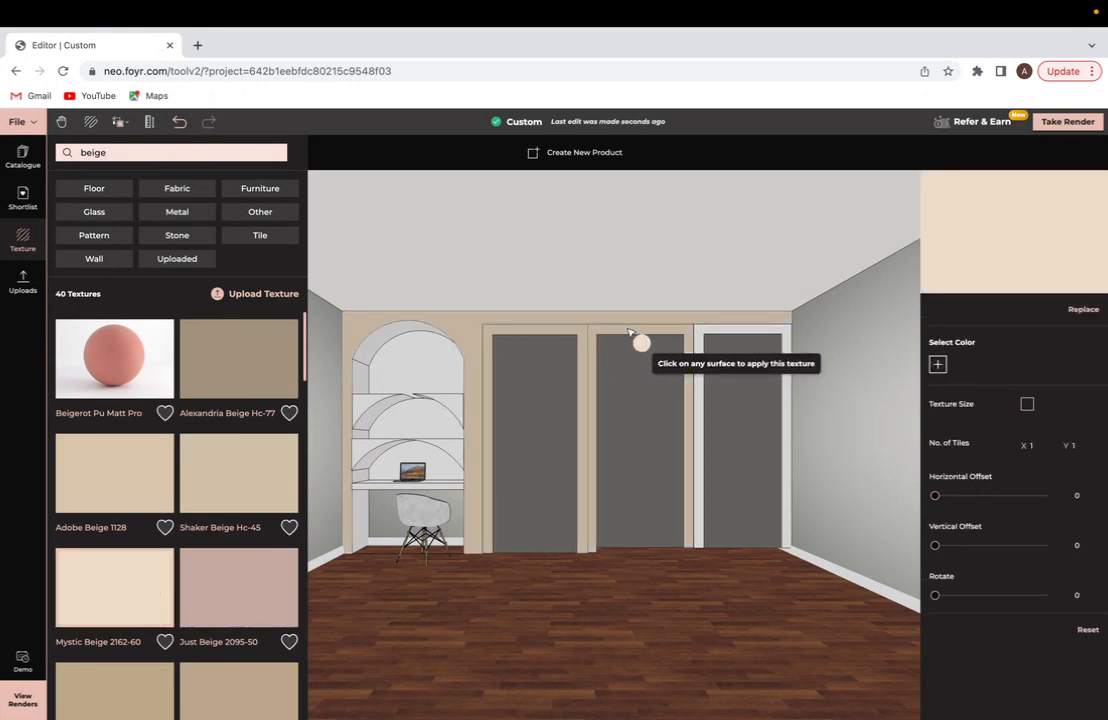
pyautogui.moveTo(434, 358)
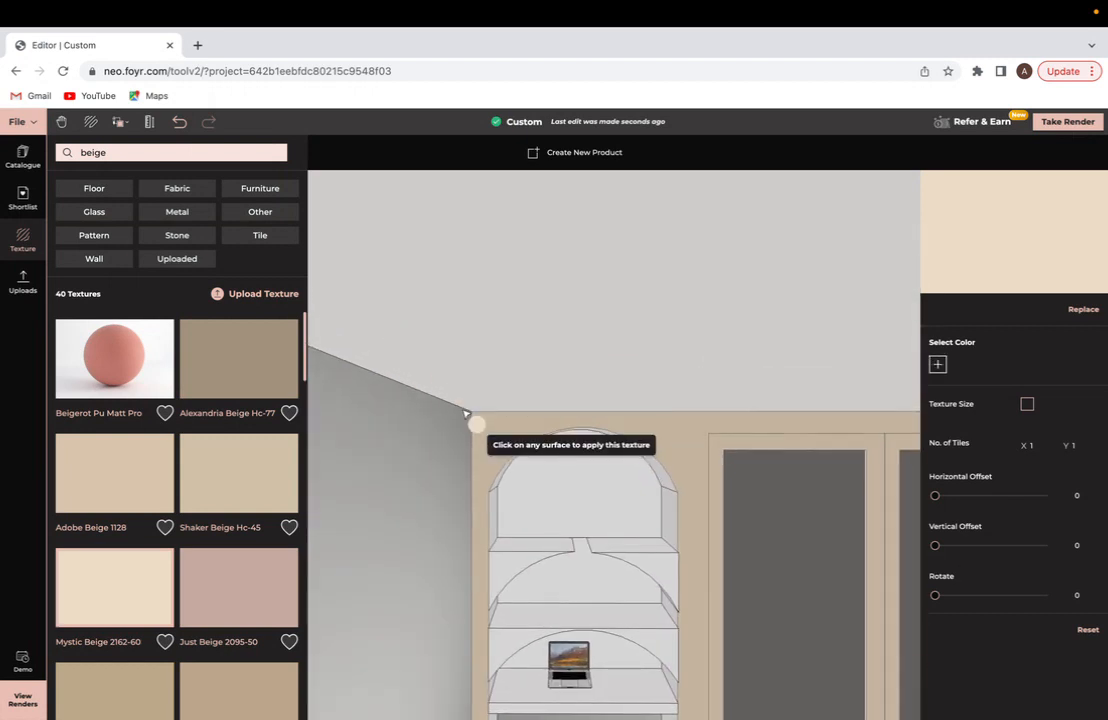
pyautogui.click(179, 122)
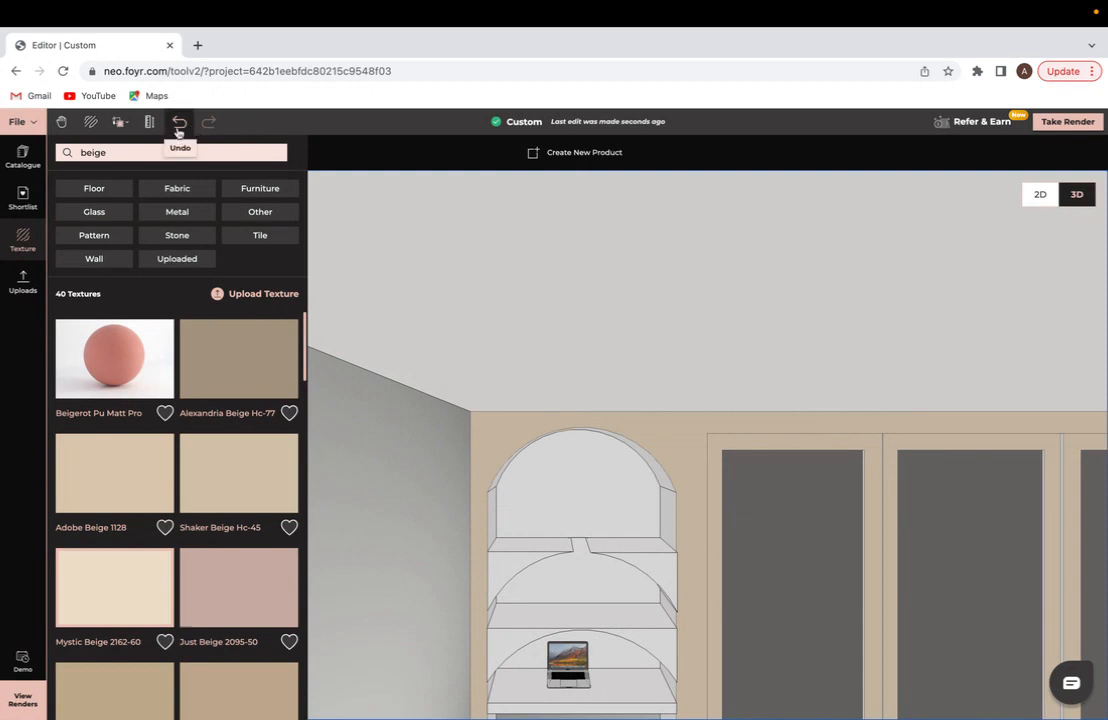